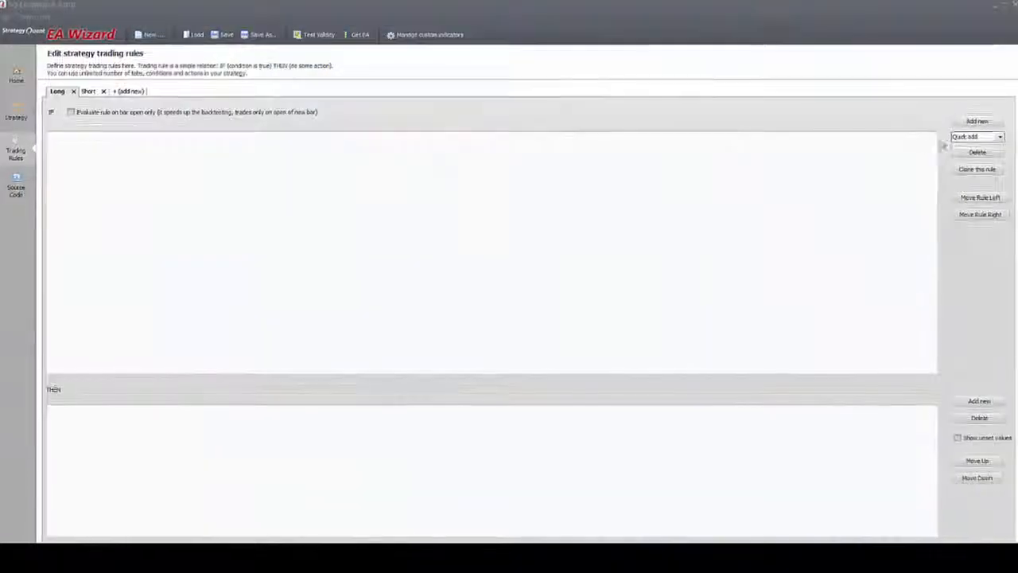
# - Start a new Long condition and scroll through the comparison operator list
pyautogui.click(977, 121)
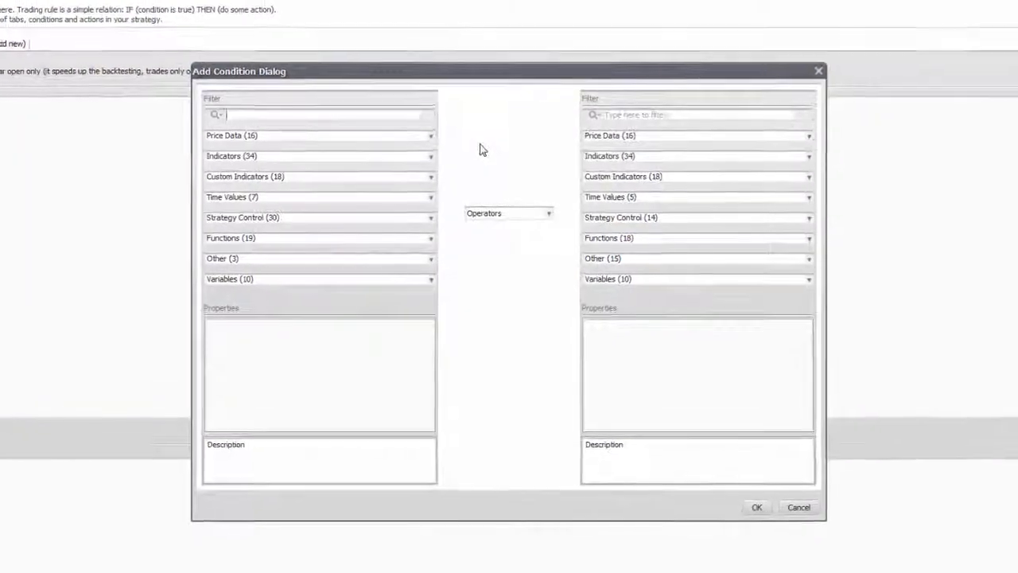
pyautogui.click(547, 214)
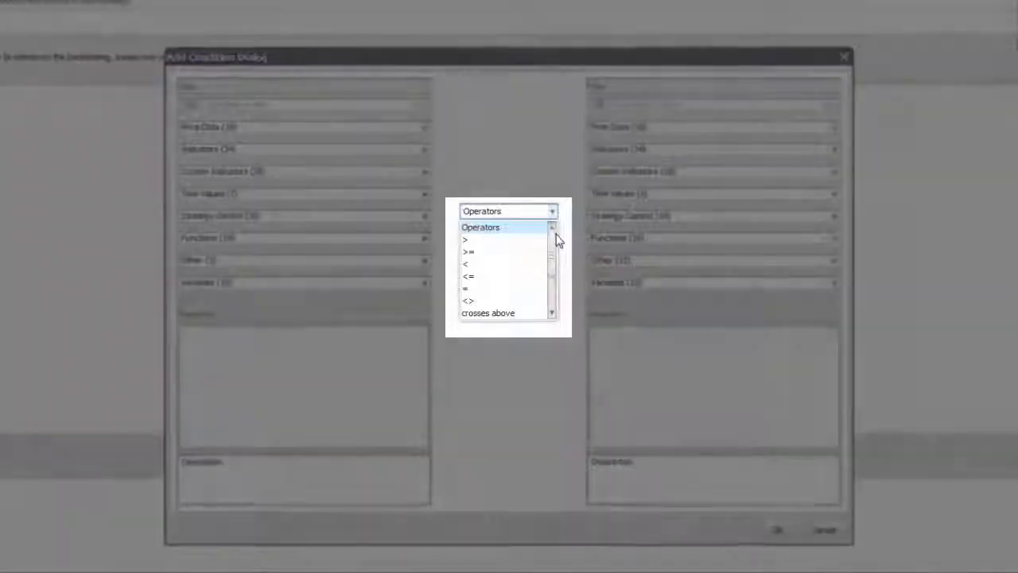
pyautogui.scroll(-3)
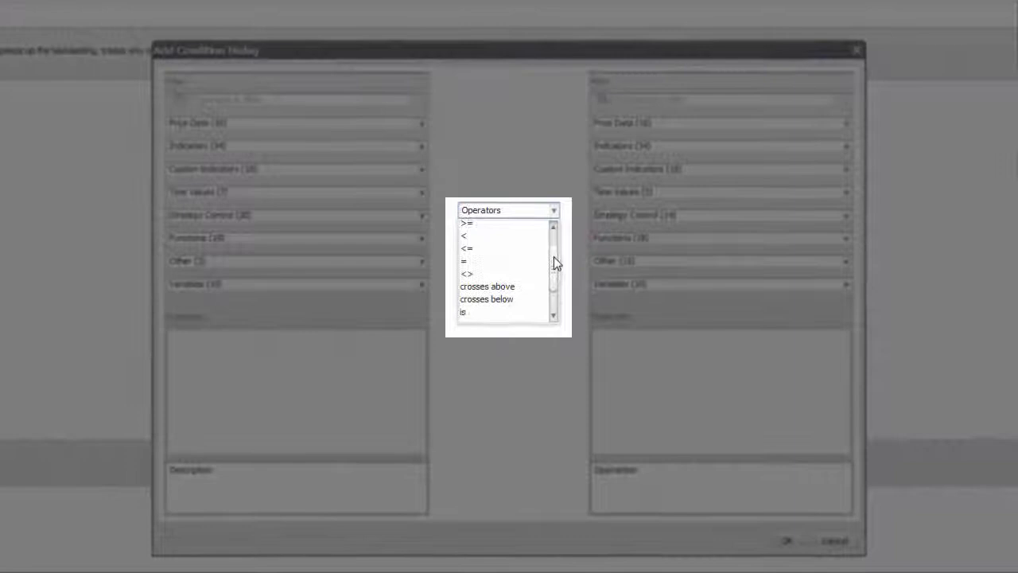
pyautogui.scroll(-3)
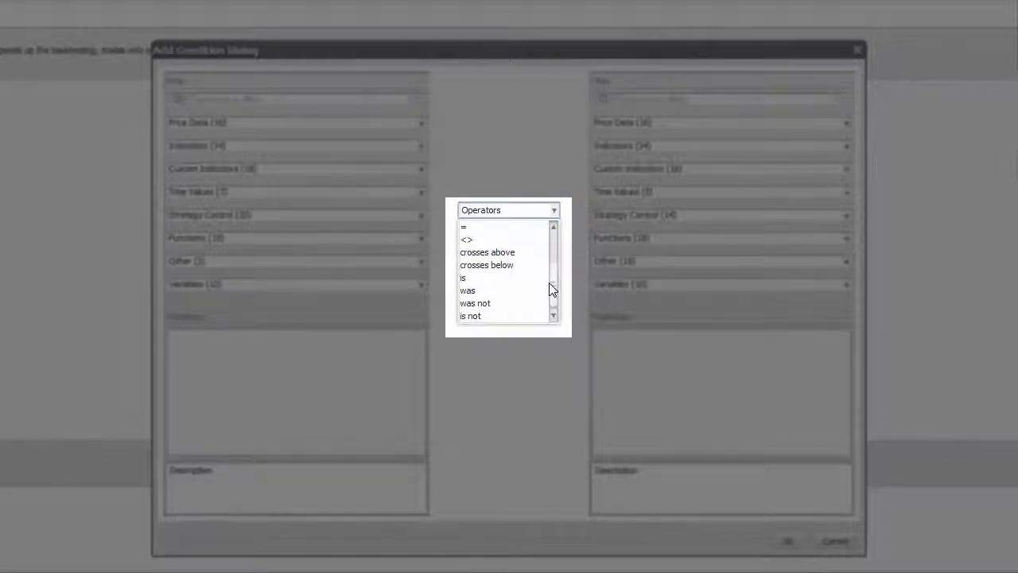
pyautogui.scroll(3)
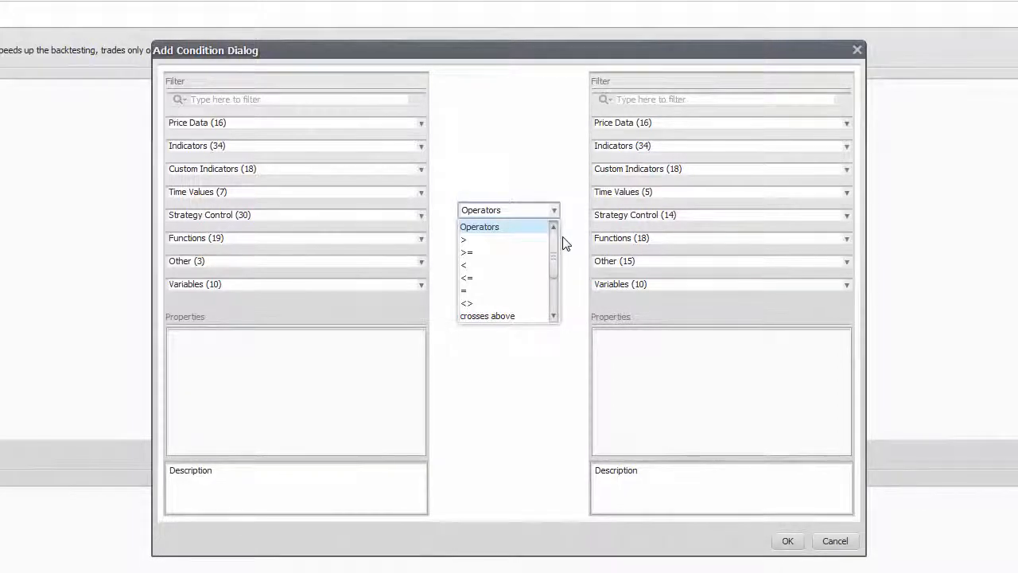
pyautogui.moveTo(481, 140)
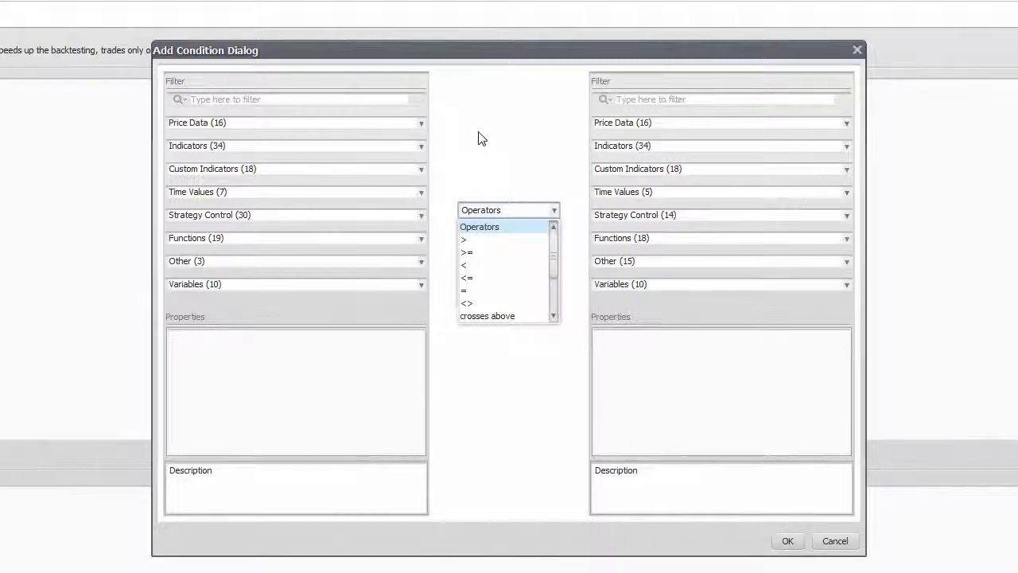
# - Filter the left-side indicators by 'ema' and choose Exponential Moving Average (EMA)
pyautogui.click(420, 146)
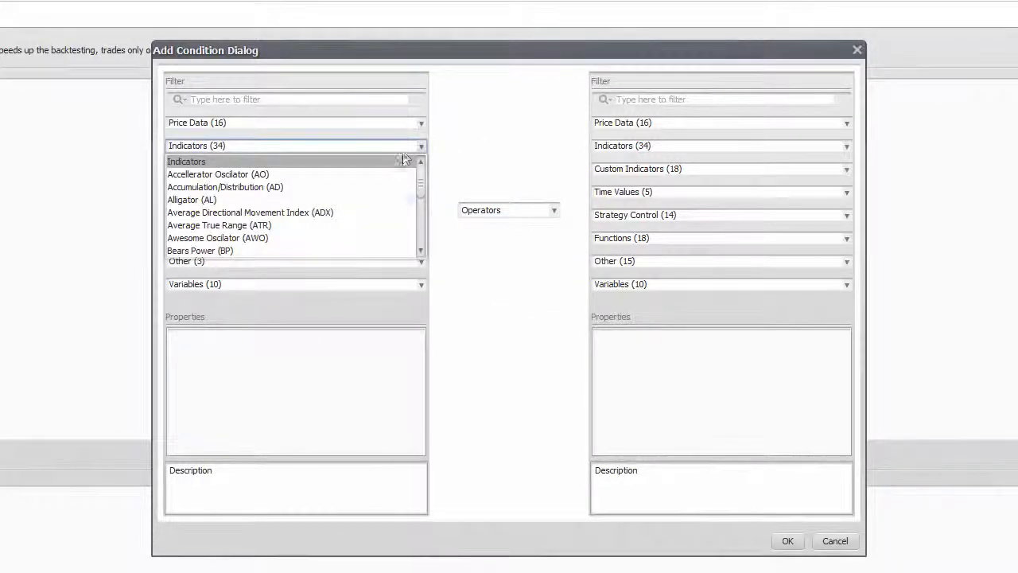
pyautogui.scroll(-3)
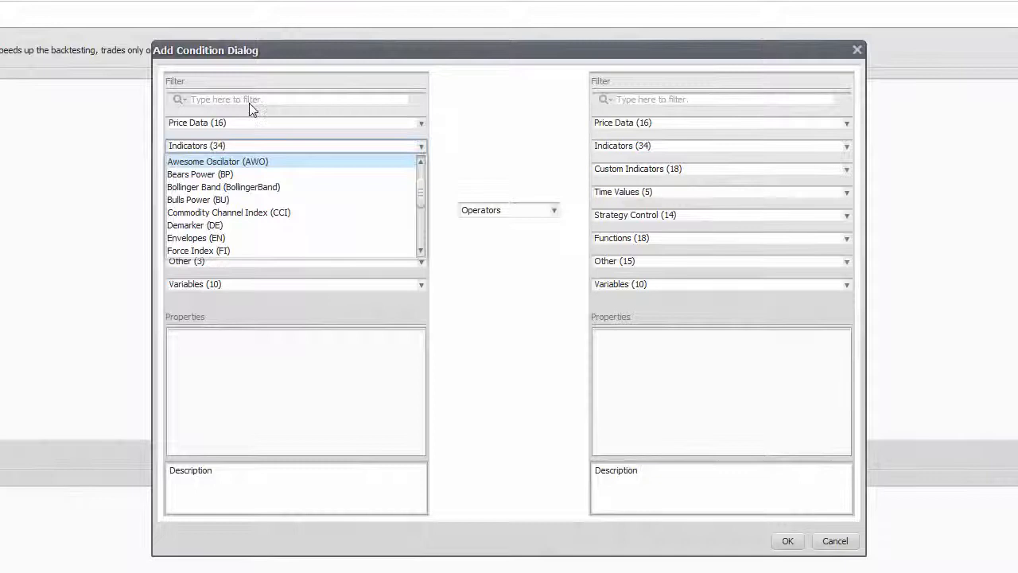
pyautogui.write('e')
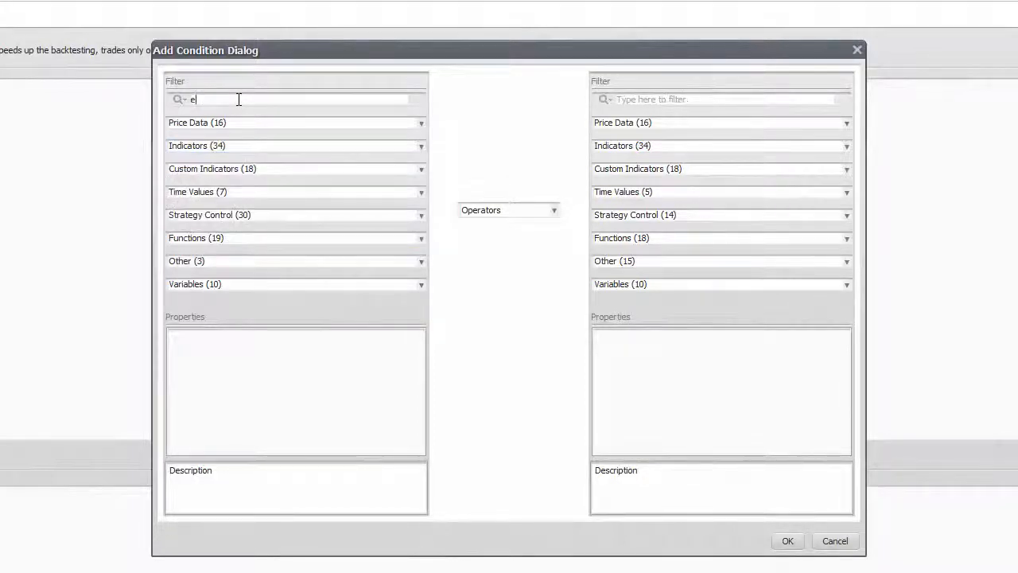
pyautogui.write('ma')
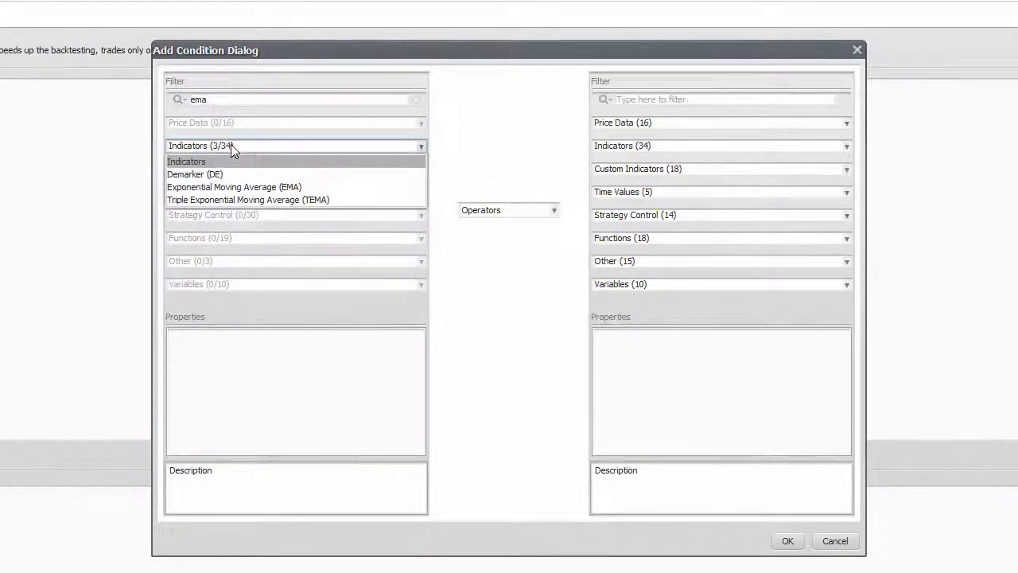
pyautogui.click(233, 186)
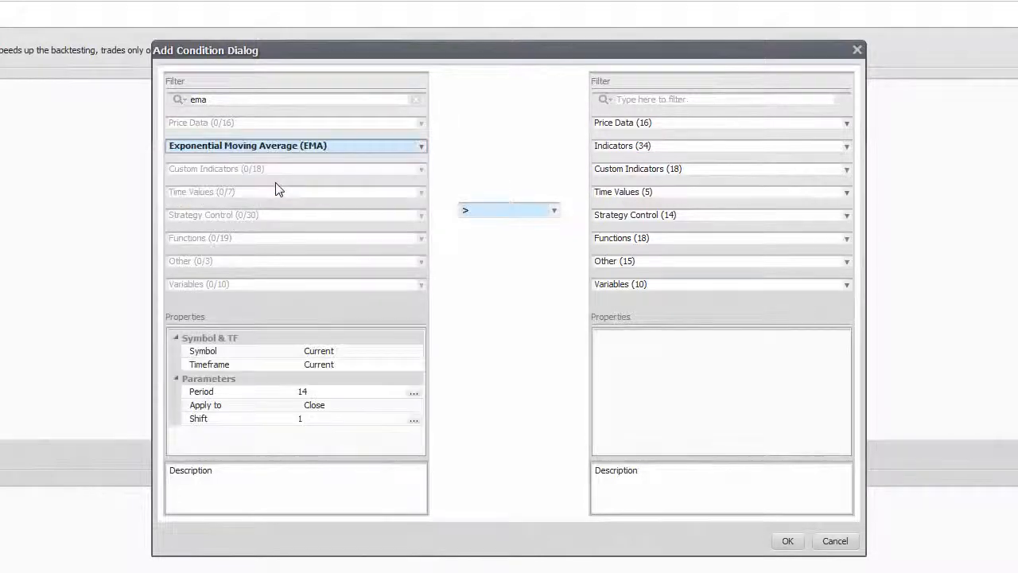
# - Clear the filter and try Ask then Open from Price Data on the left side
pyautogui.click(413, 99)
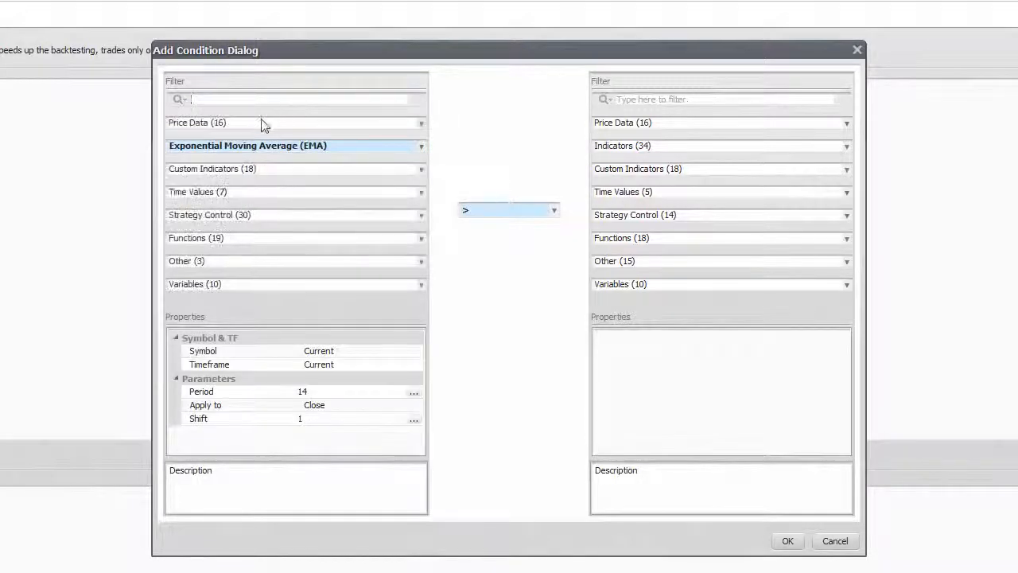
pyautogui.click(420, 123)
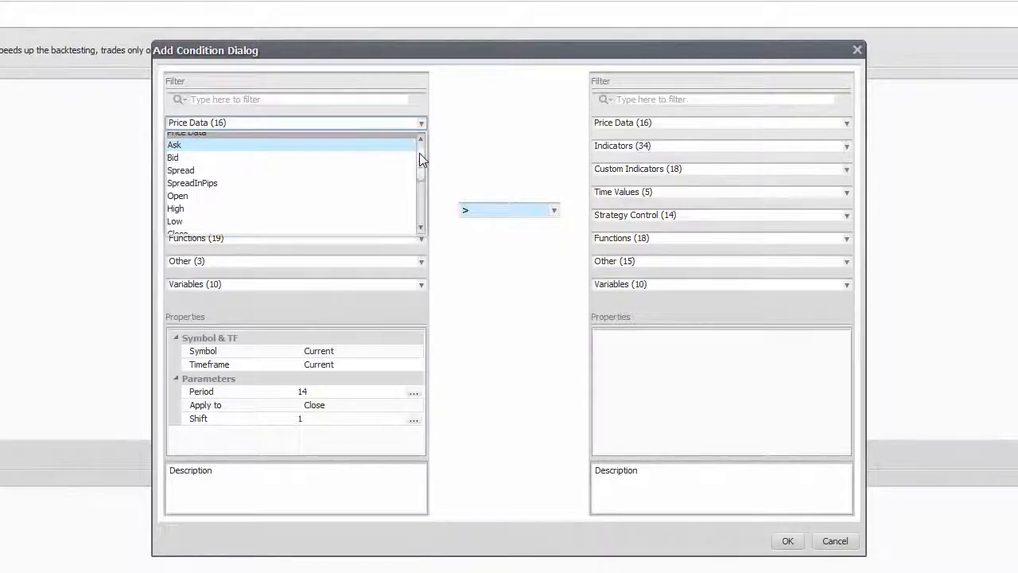
pyautogui.scroll(-3)
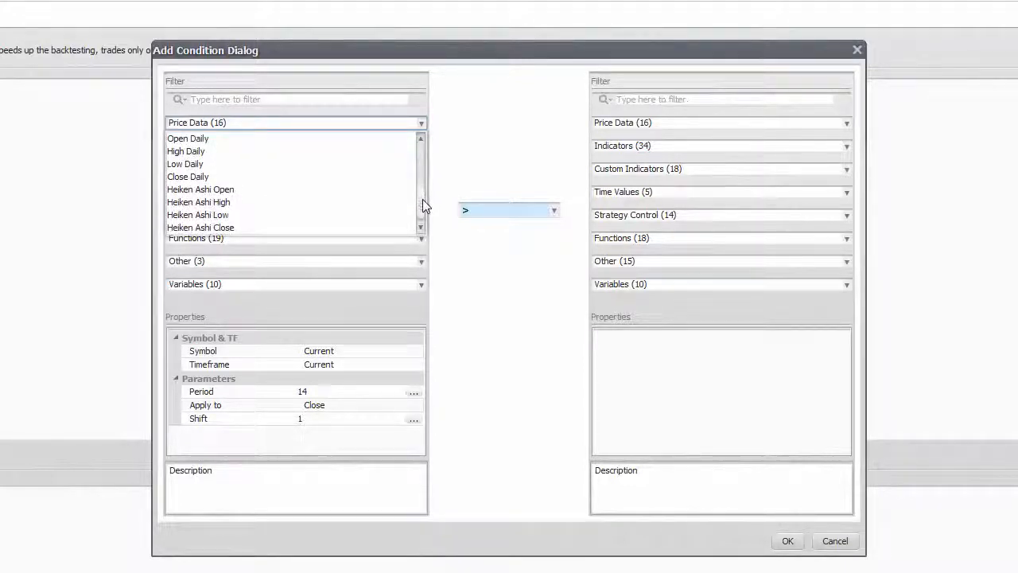
pyautogui.scroll(3)
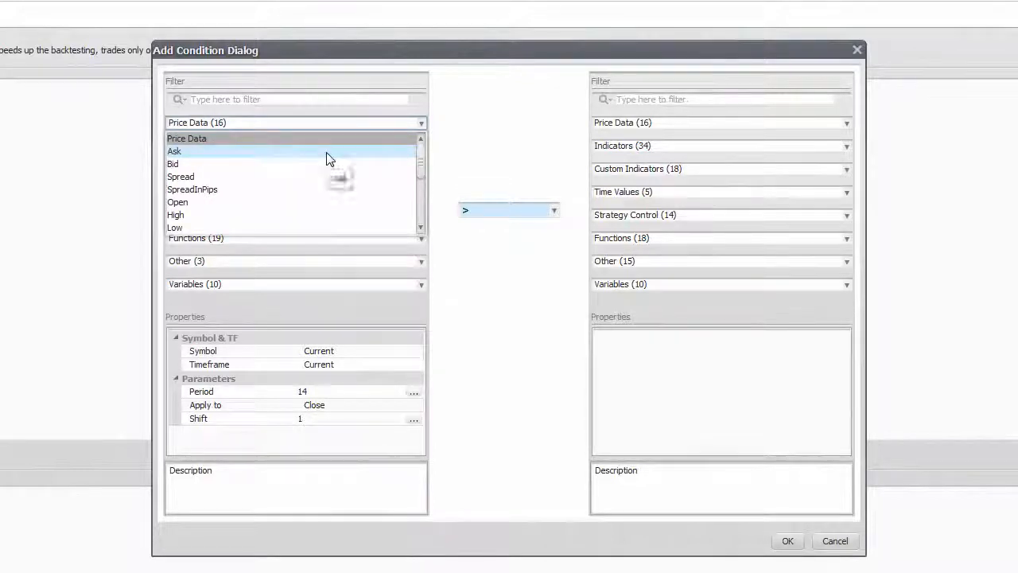
pyautogui.click(175, 151)
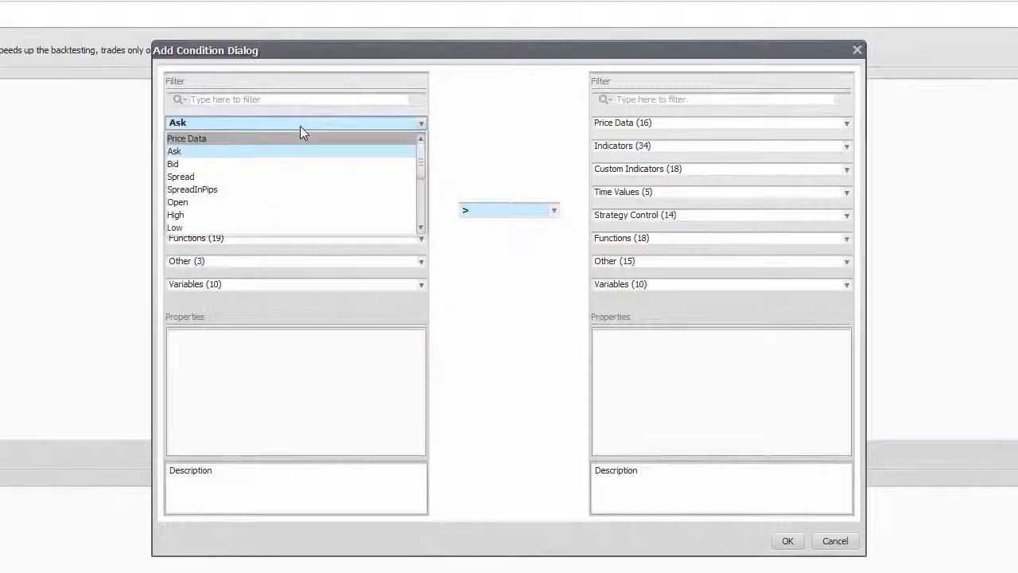
pyautogui.click(179, 200)
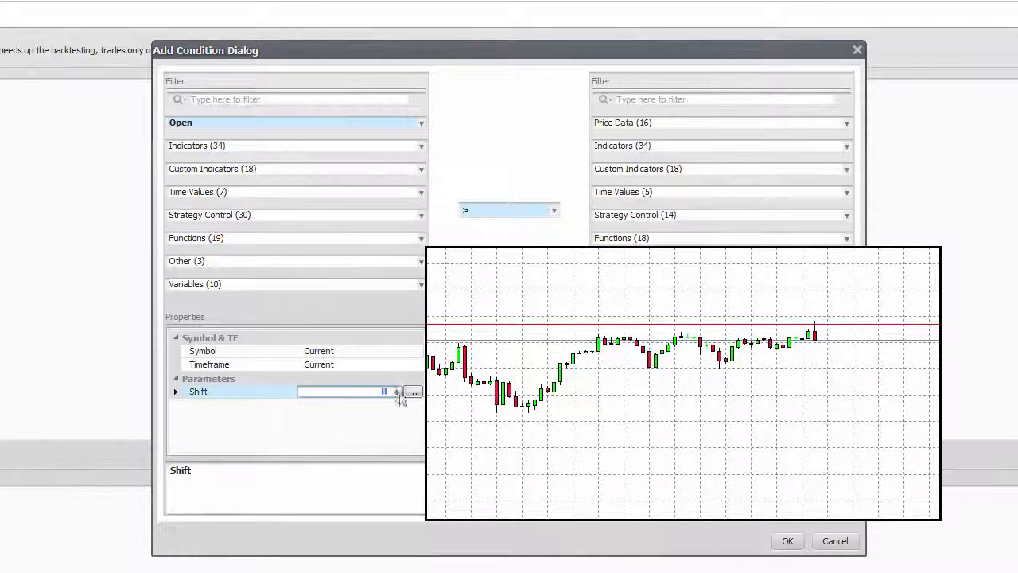
pyautogui.click(396, 388)
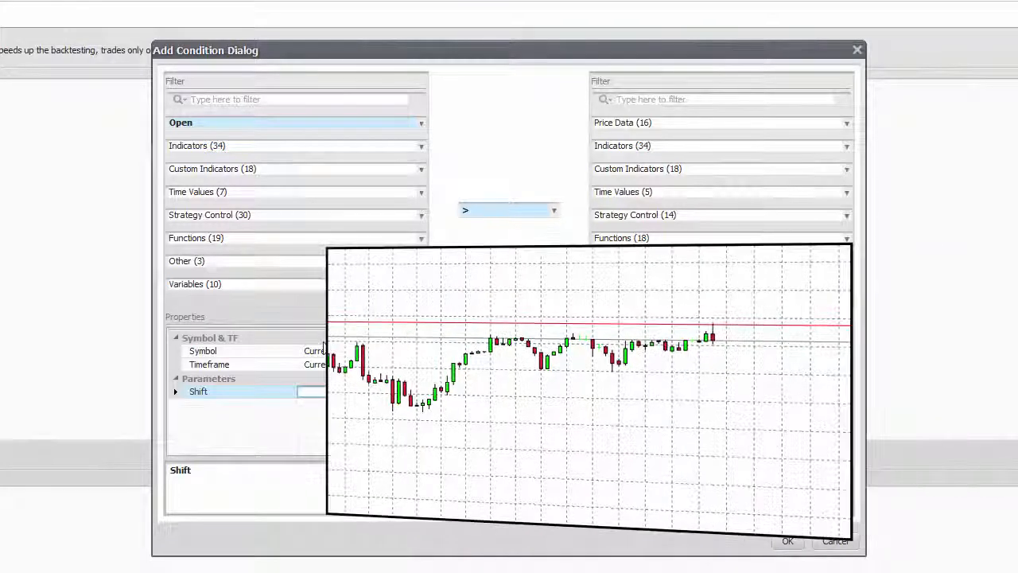
# - Try Spread, then settle on SpreadInPips as the left-hand value
pyautogui.click(294, 123)
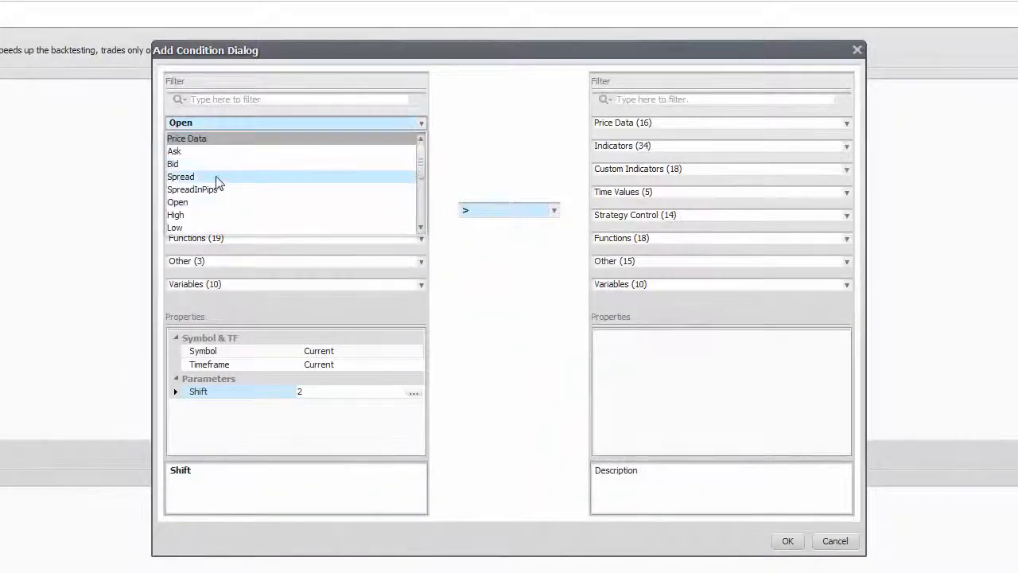
pyautogui.click(181, 177)
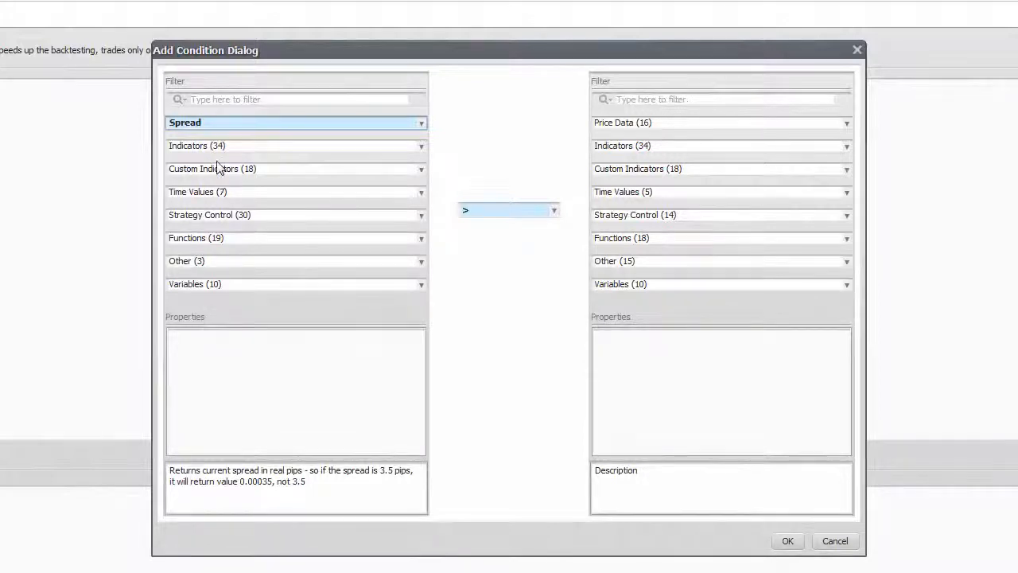
pyautogui.click(296, 123)
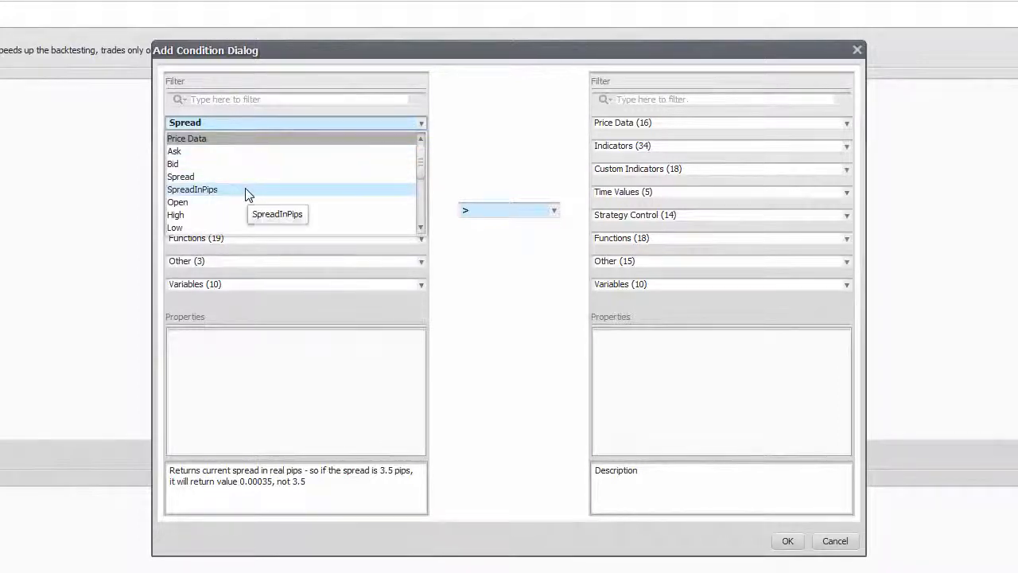
pyautogui.click(191, 189)
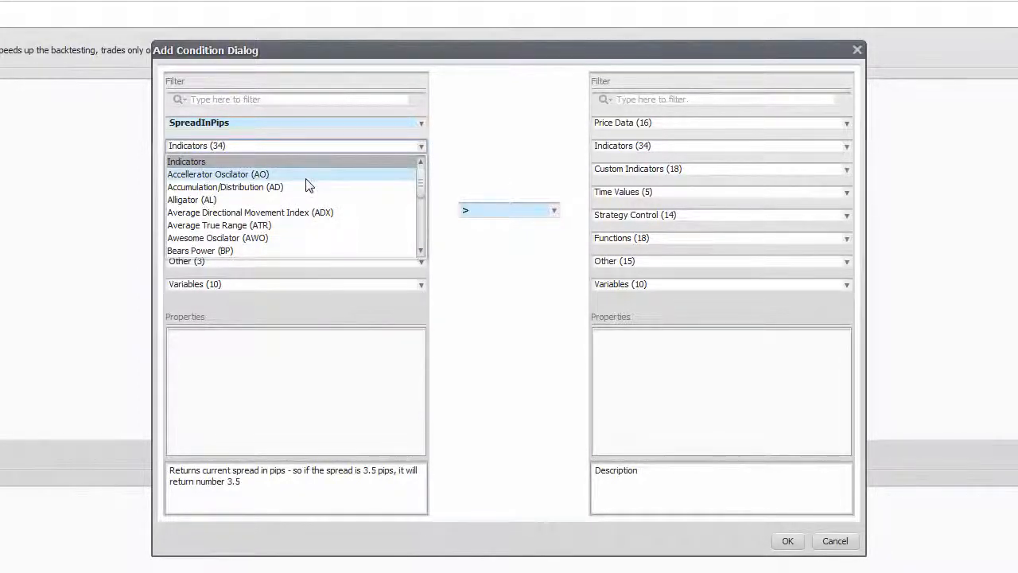
# - Scroll the left-side indicator list looking for a replacement for SpreadInPips
pyautogui.scroll(-3)
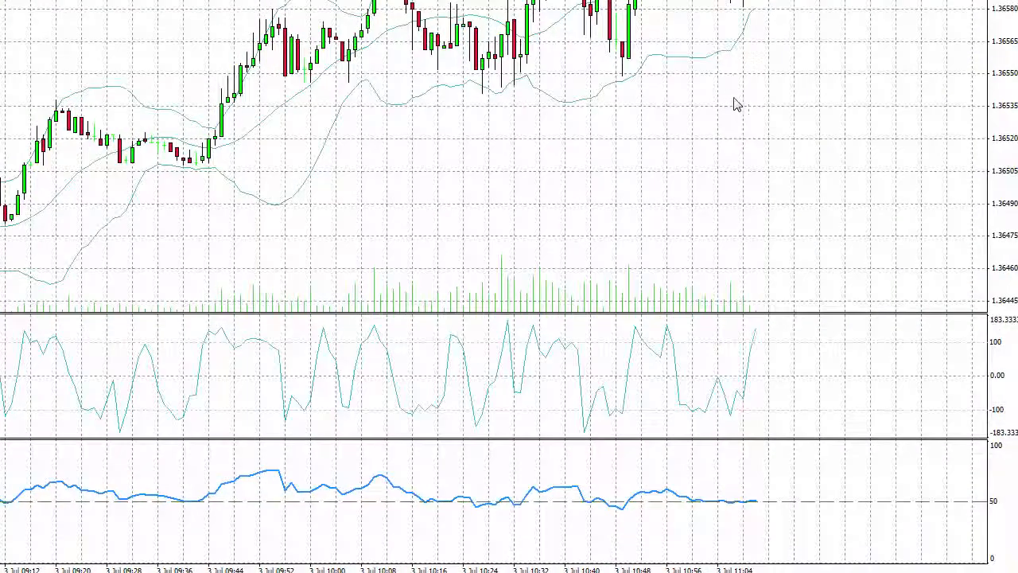
pyautogui.moveTo(745, 109)
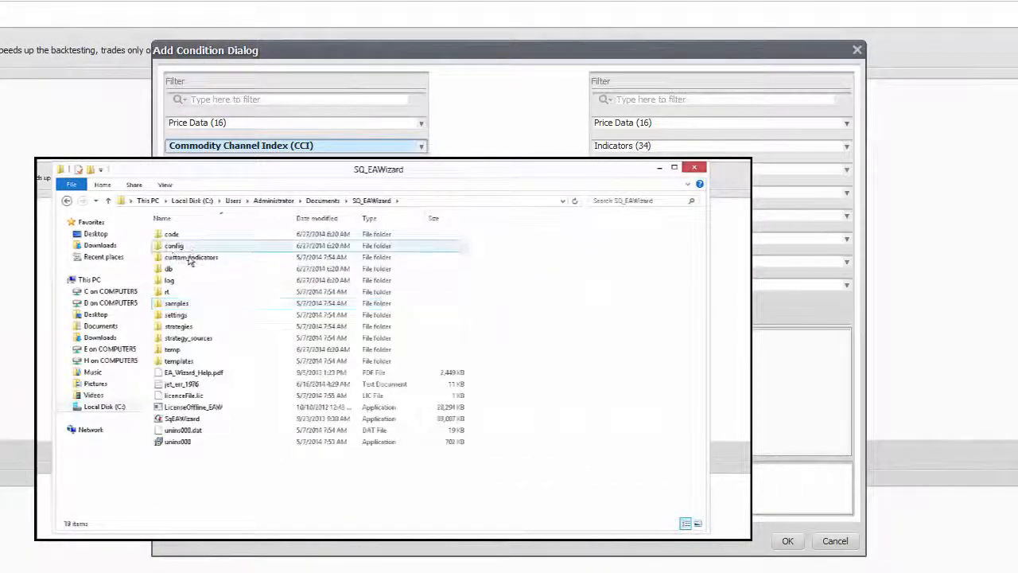
# - Import the TEMA custom indicator from the custom_indicators folder and close the manager
pyautogui.doubleClick(191, 257)
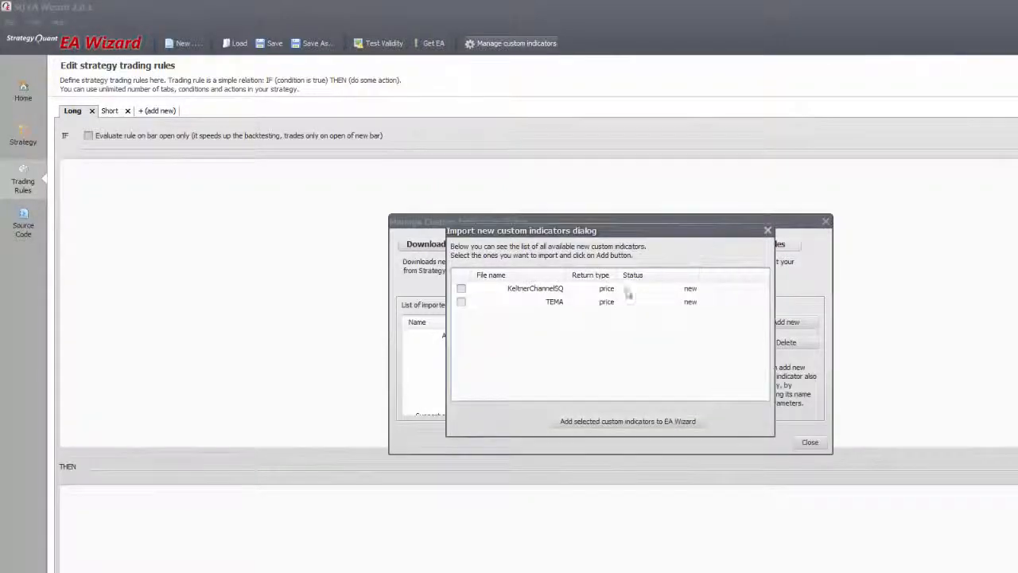
pyautogui.click(461, 302)
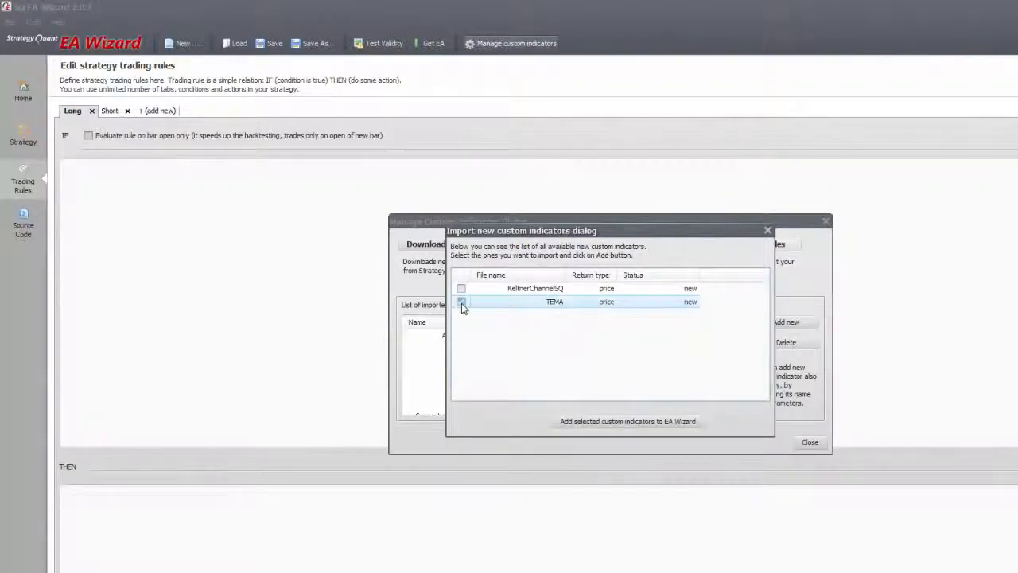
pyautogui.click(462, 302)
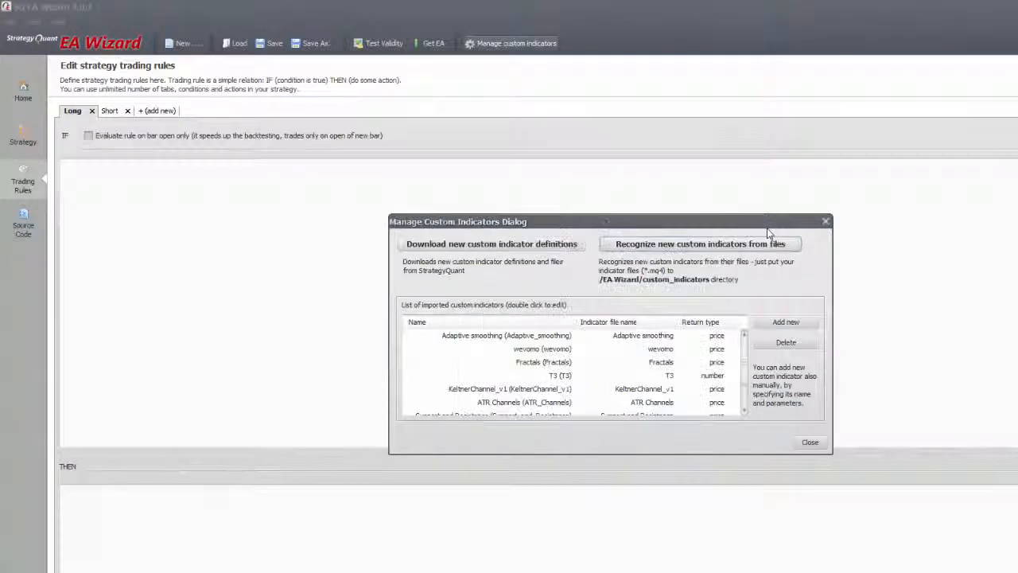
pyautogui.moveTo(815, 422)
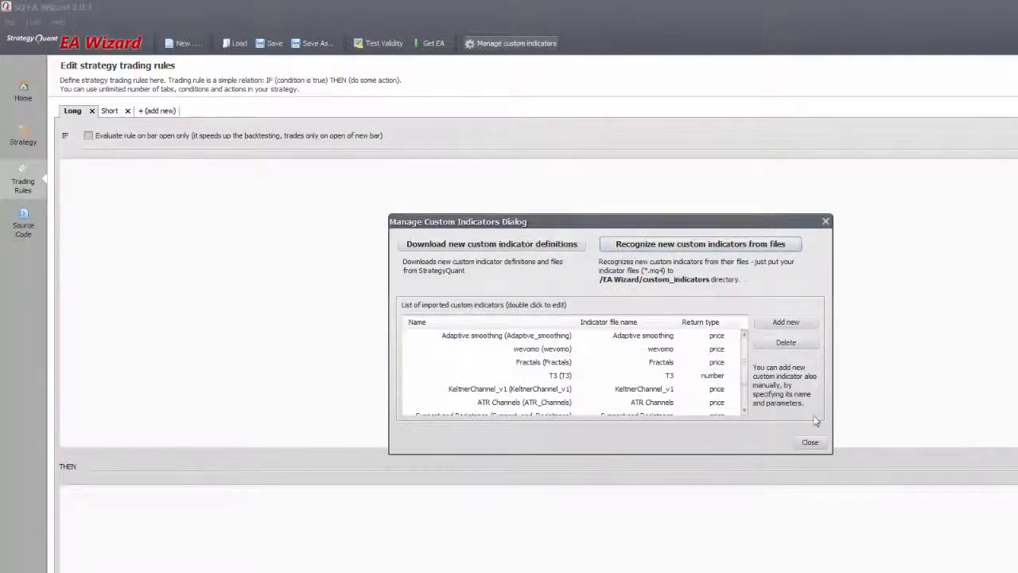
pyautogui.click(809, 443)
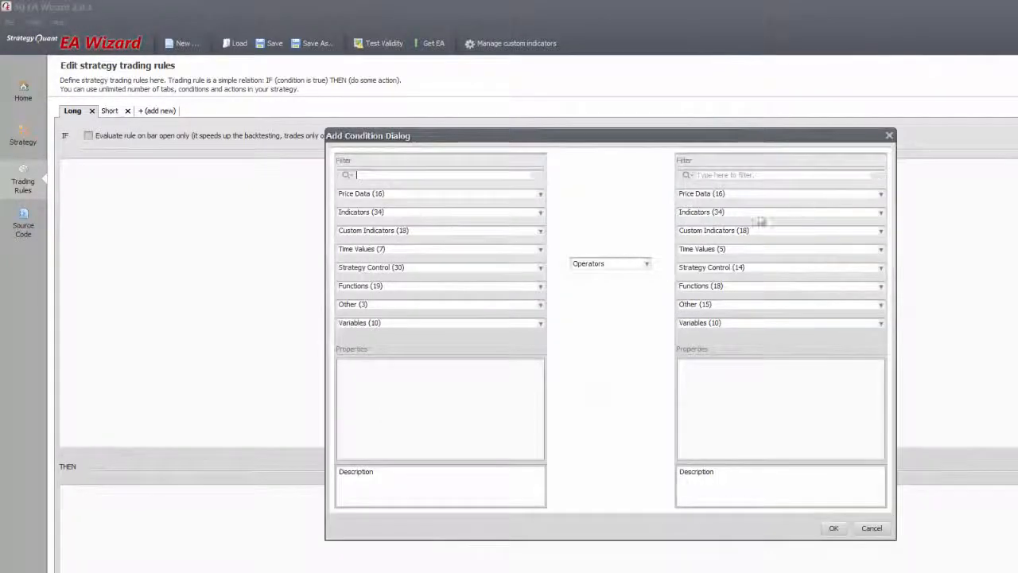
pyautogui.click(541, 229)
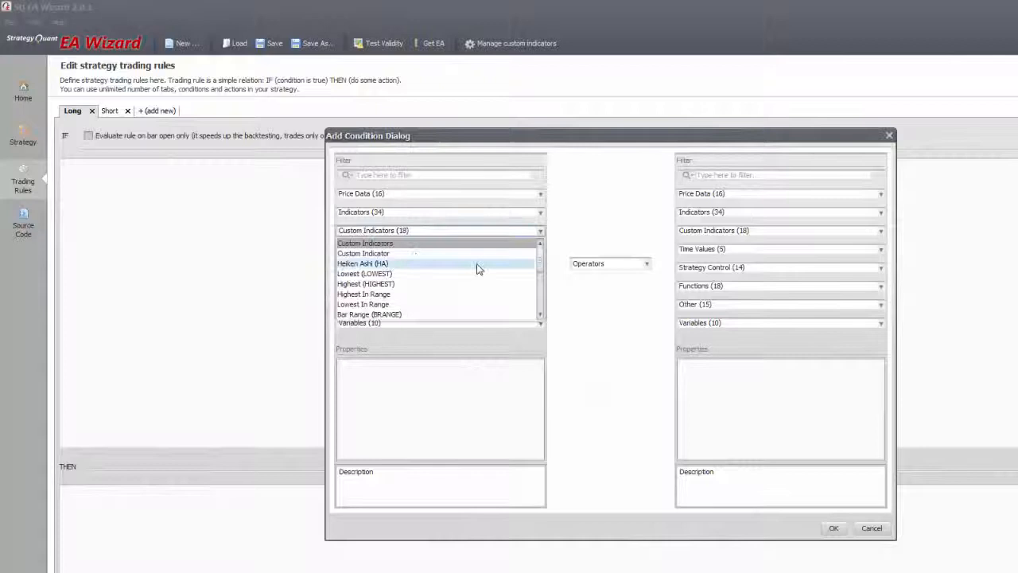
pyautogui.scroll(-3)
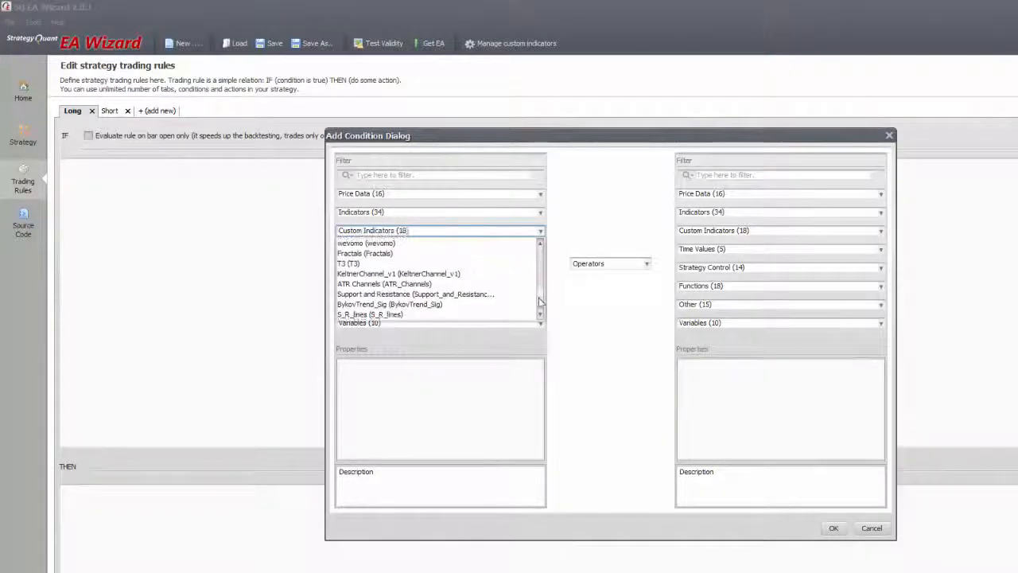
pyautogui.click(369, 313)
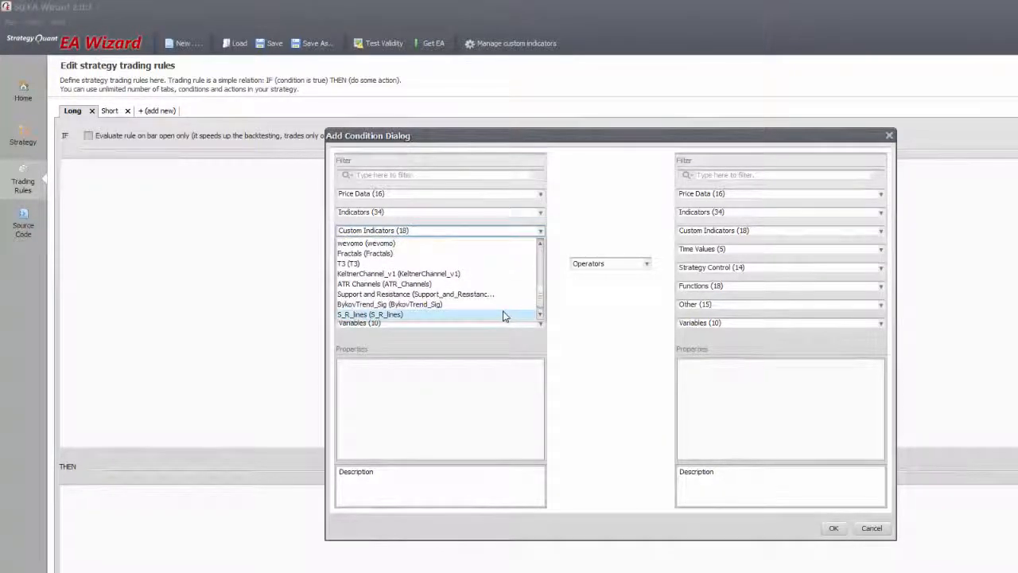
pyautogui.click(369, 315)
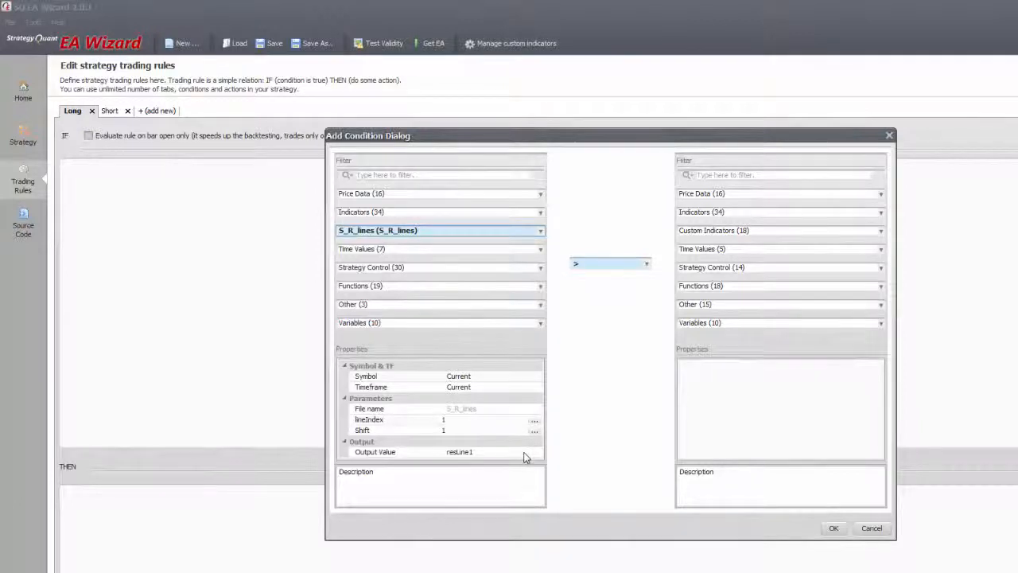
pyautogui.click(490, 452)
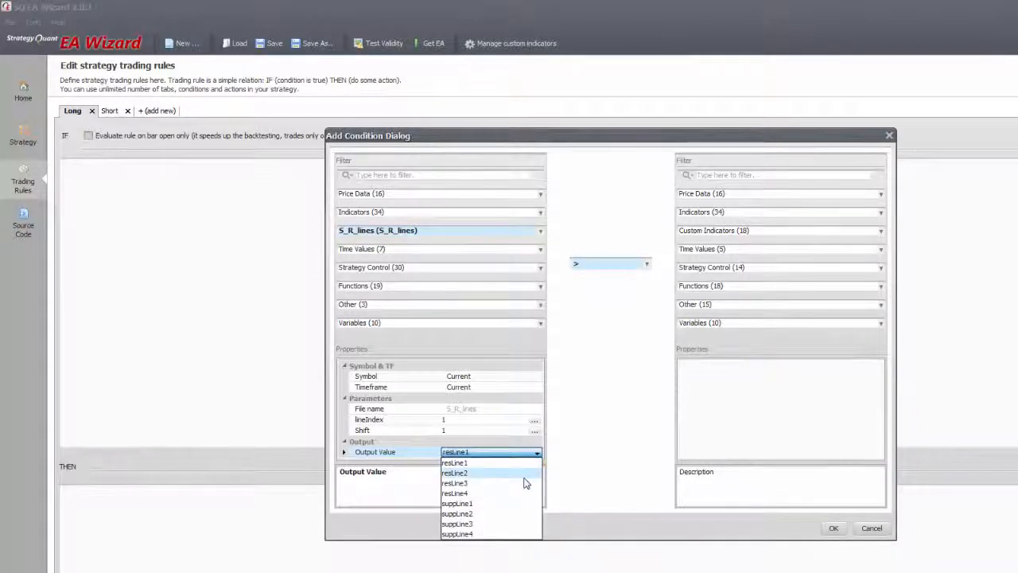
pyautogui.click(455, 461)
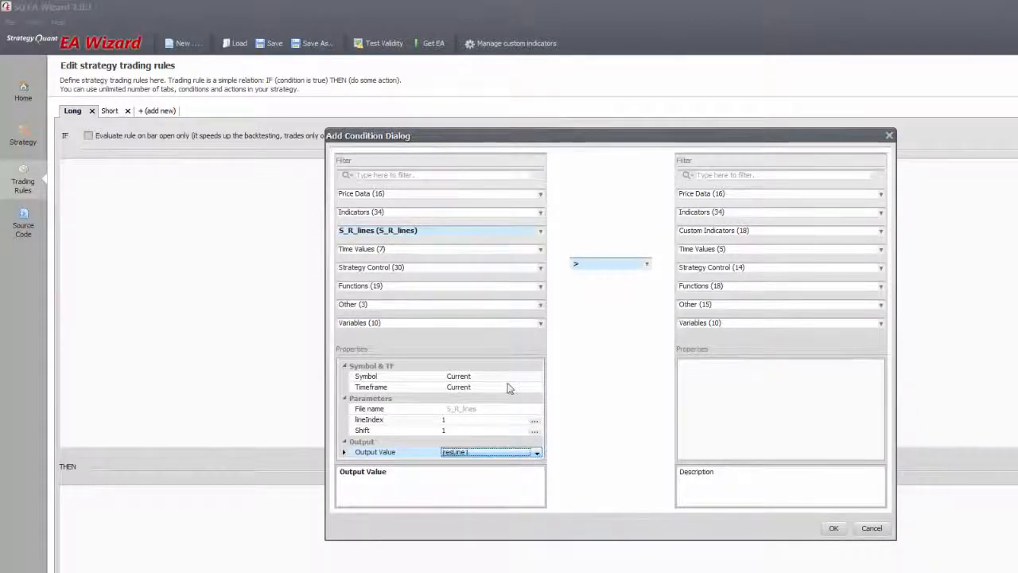
pyautogui.click(540, 231)
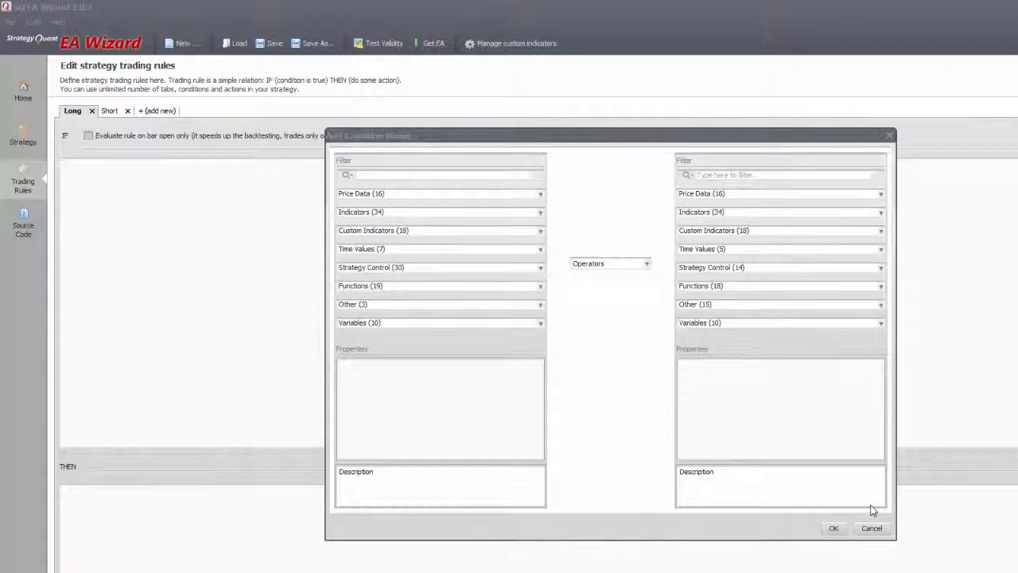
pyautogui.moveTo(533, 279)
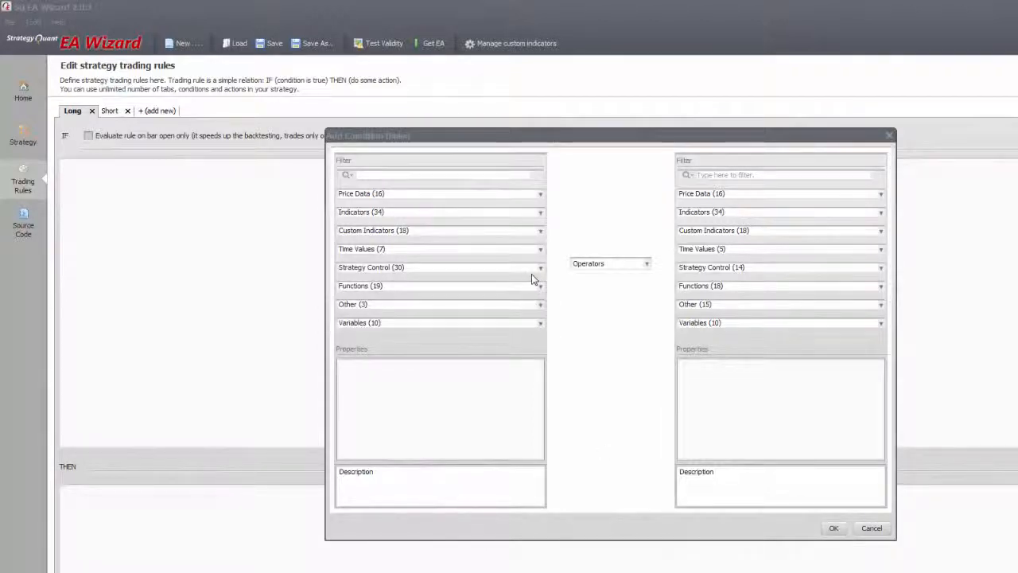
pyautogui.moveTo(541, 289)
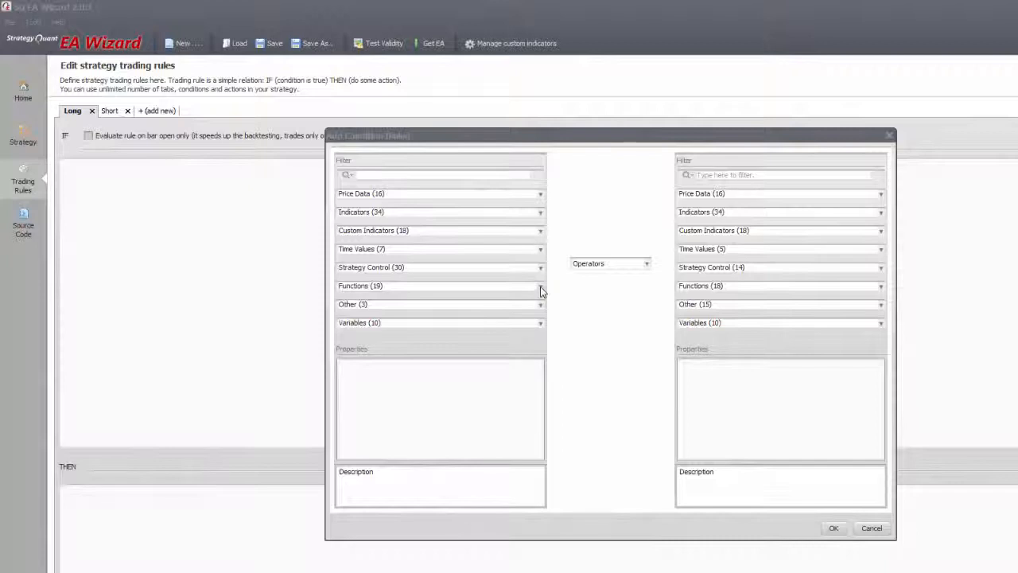
# - Set the left side to Indicator Angle and compare it against a plain number (45)
pyautogui.click(541, 286)
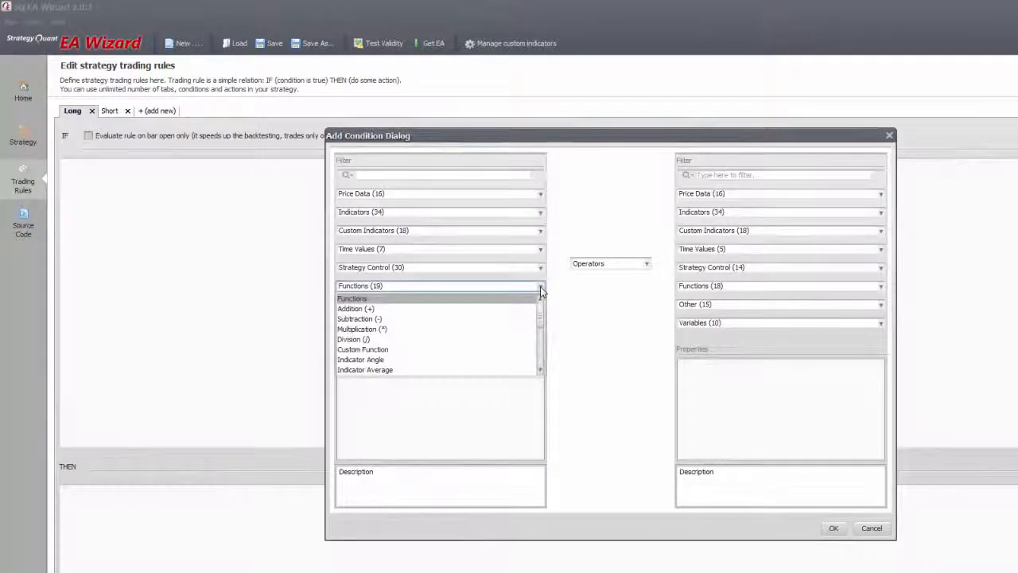
pyautogui.scroll(-3)
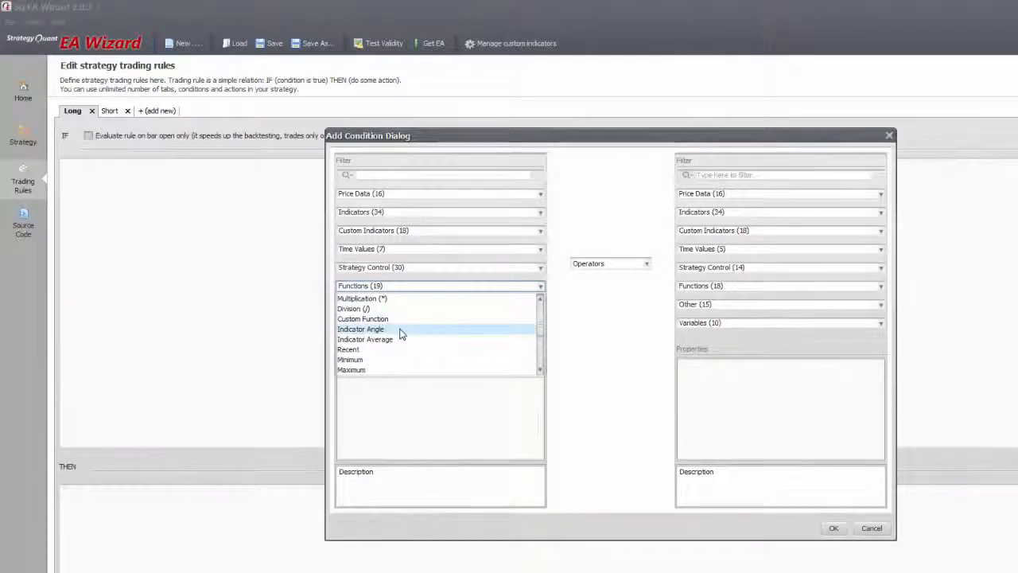
pyautogui.click(360, 327)
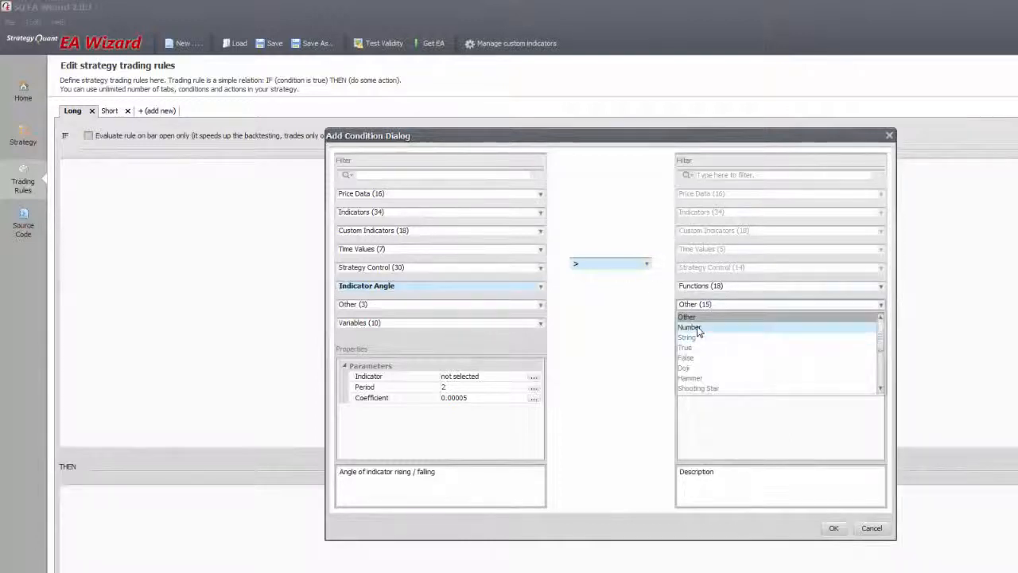
pyautogui.click(689, 328)
pyautogui.write('45')
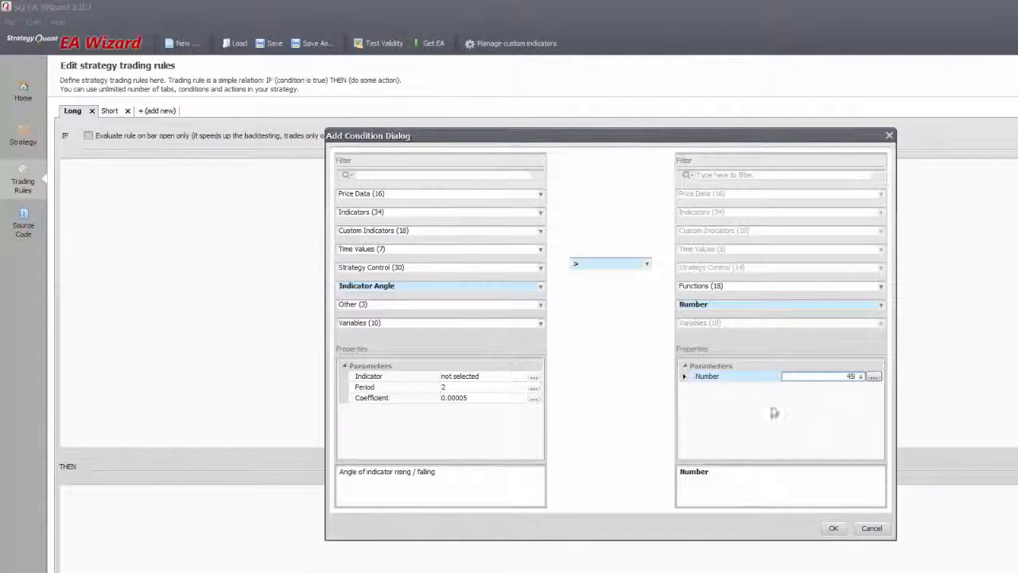
# - Switch the left side to Indicator Average of the Average True Range indicator
pyautogui.click(541, 286)
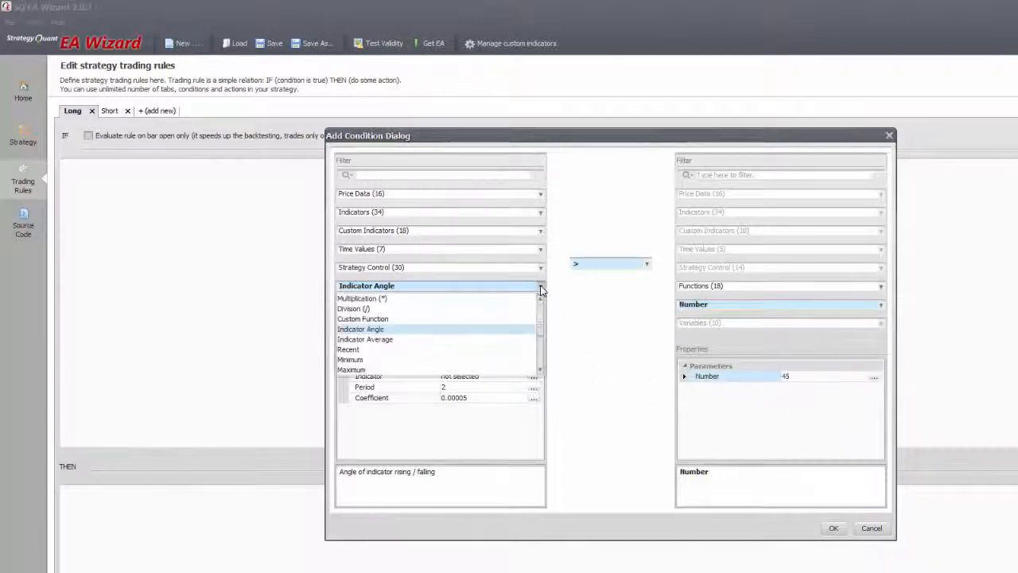
pyautogui.click(365, 339)
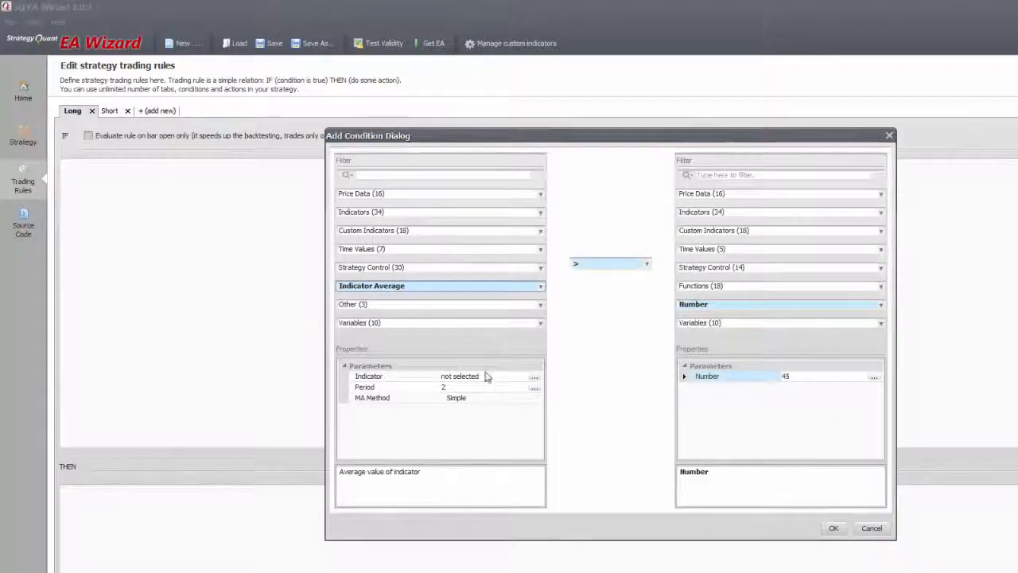
pyautogui.moveTo(502, 387)
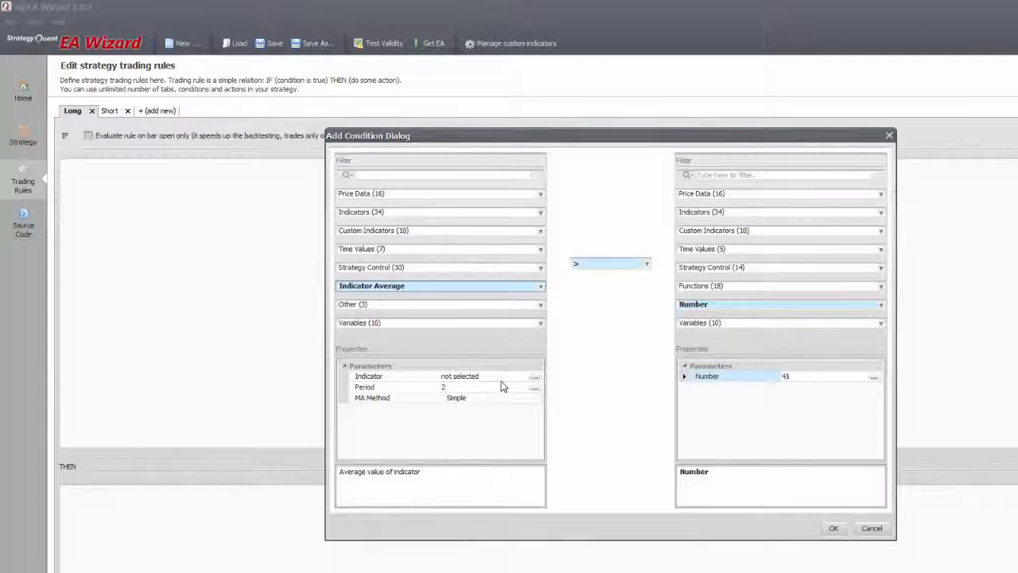
pyautogui.click(535, 375)
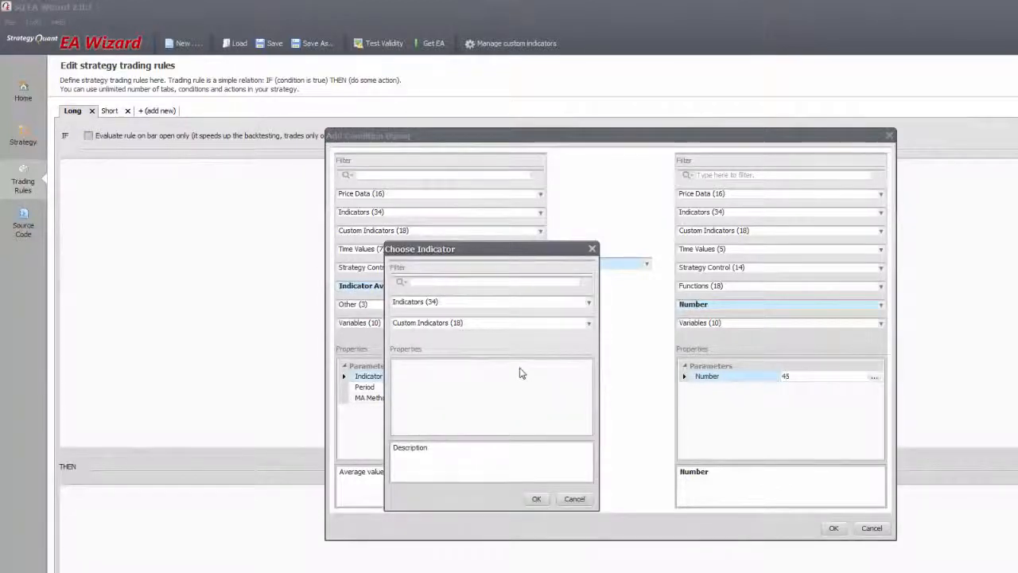
pyautogui.write('atr')
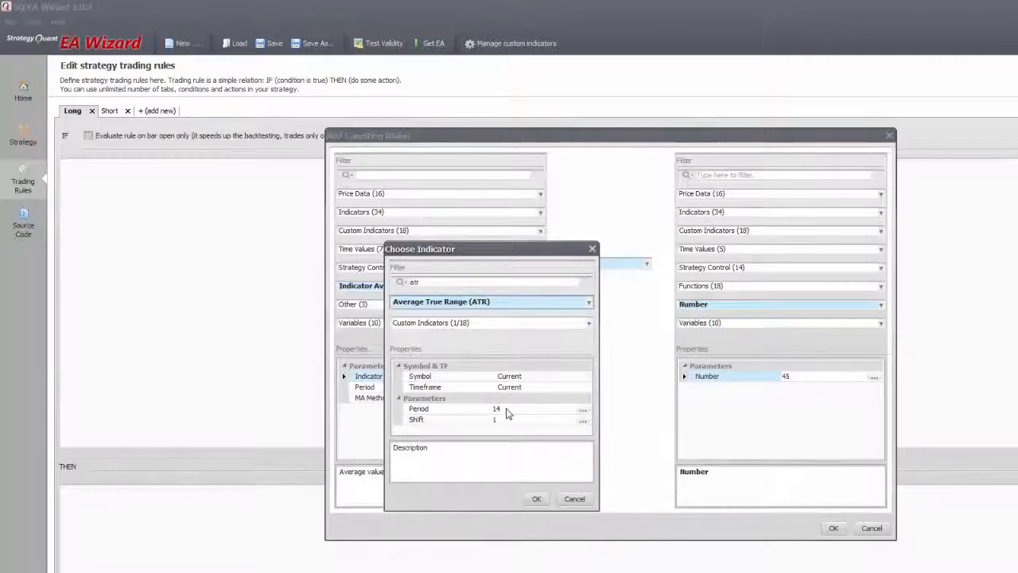
pyautogui.click(536, 500)
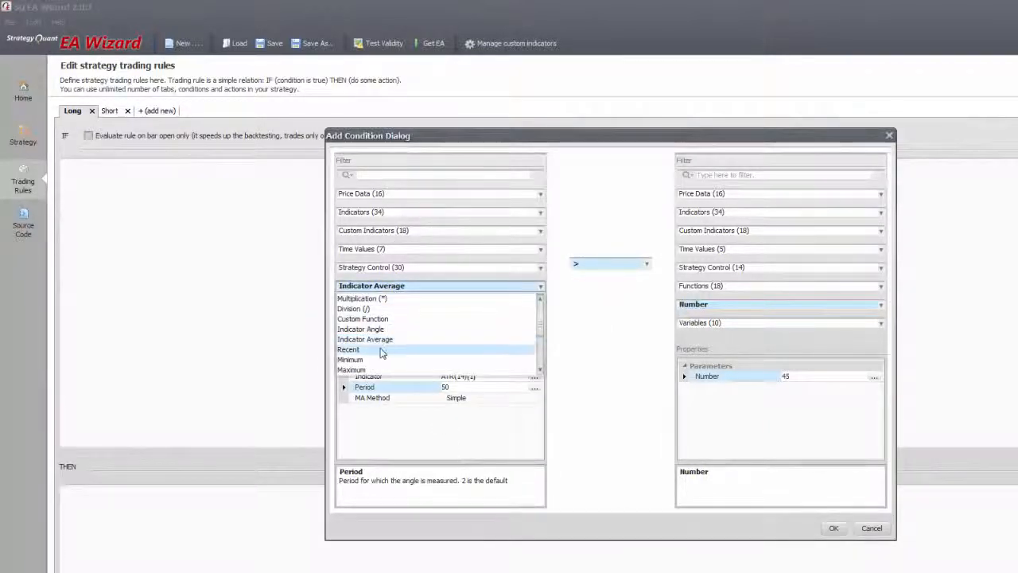
# - Make the left side the Recent function on the Momentum indicator, still compared to 45
pyautogui.click(349, 350)
pyautogui.write('mome')
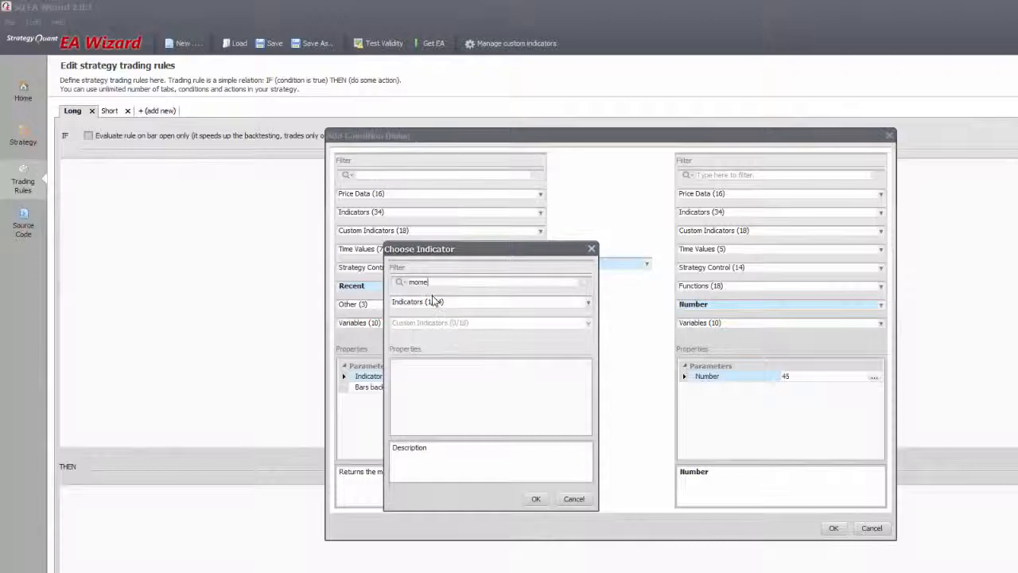
pyautogui.click(490, 301)
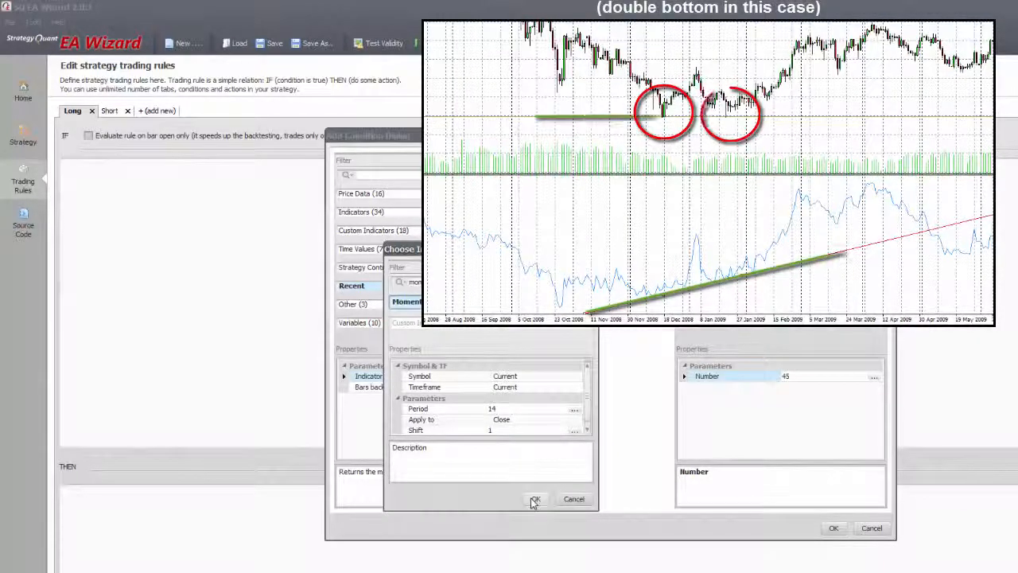
pyautogui.click(534, 500)
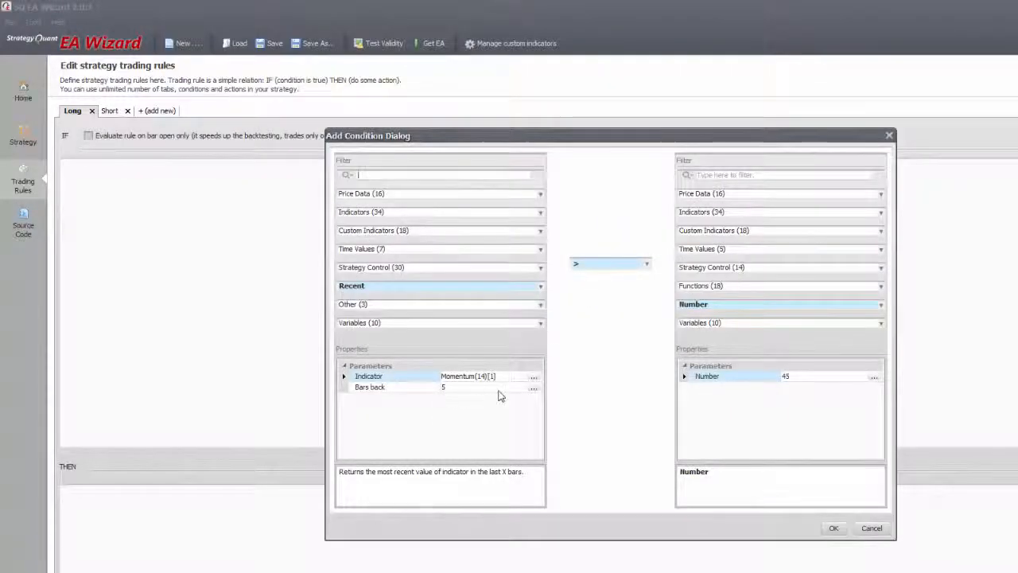
pyautogui.moveTo(534, 392)
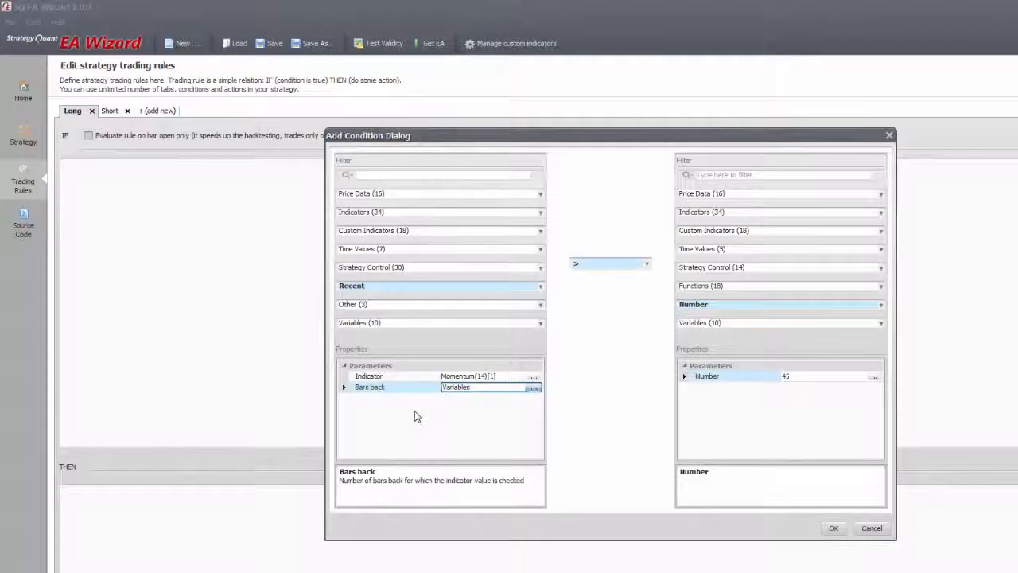
pyautogui.moveTo(411, 398)
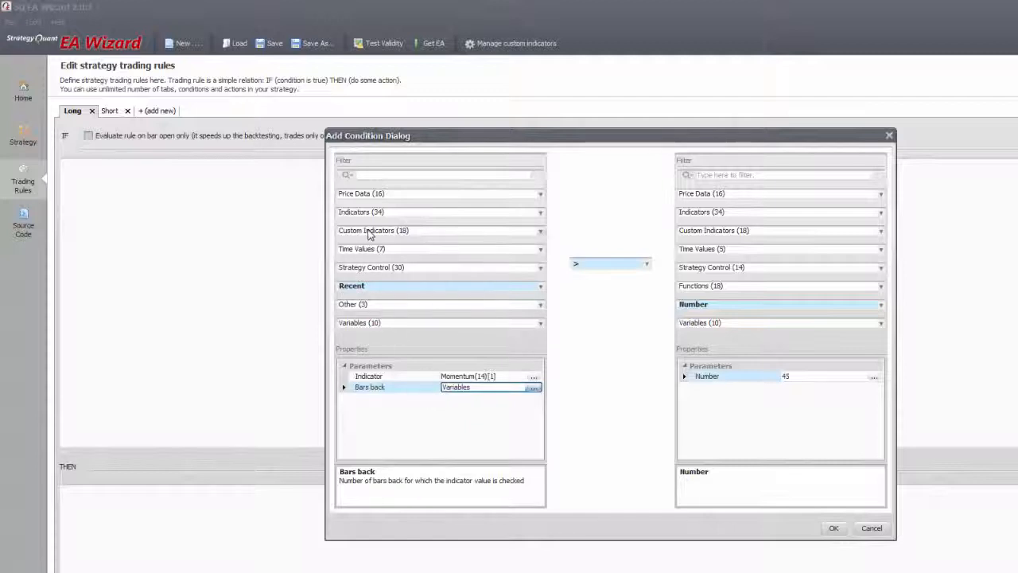
# - Try Heiken Ashi, then set the left side to the Lowest indicator and edit its period to 20
pyautogui.click(539, 230)
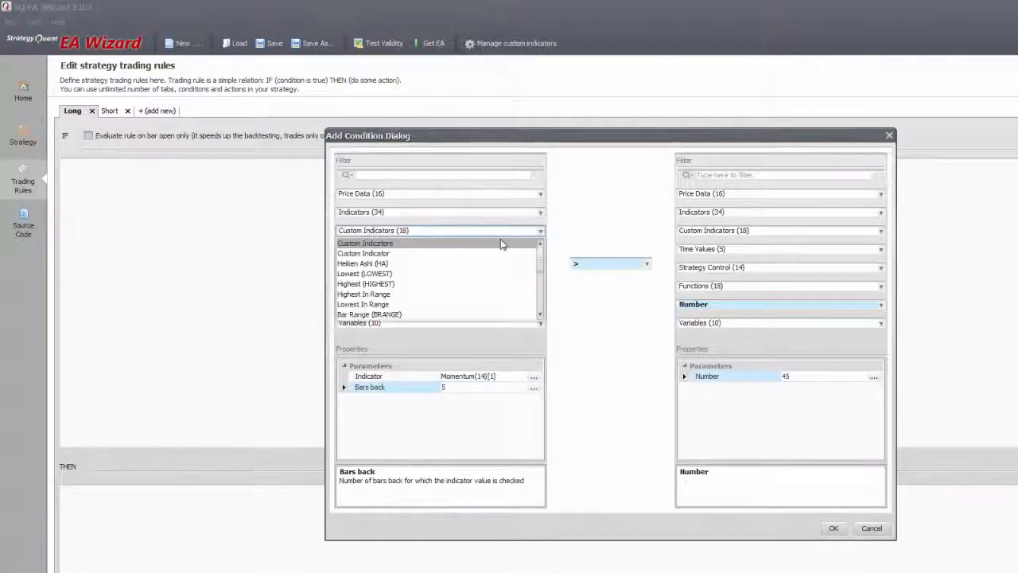
pyautogui.moveTo(541, 265)
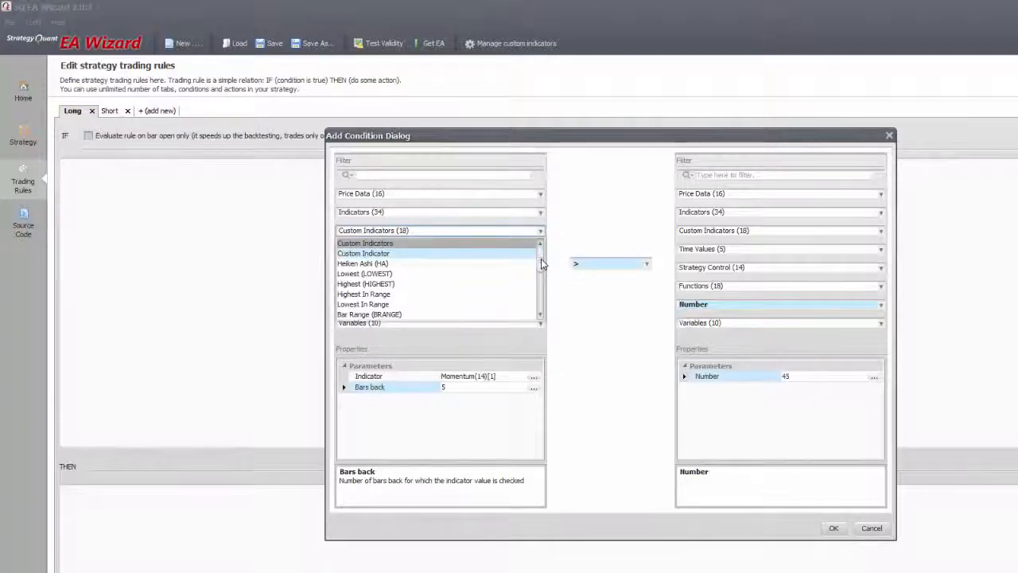
pyautogui.click(362, 264)
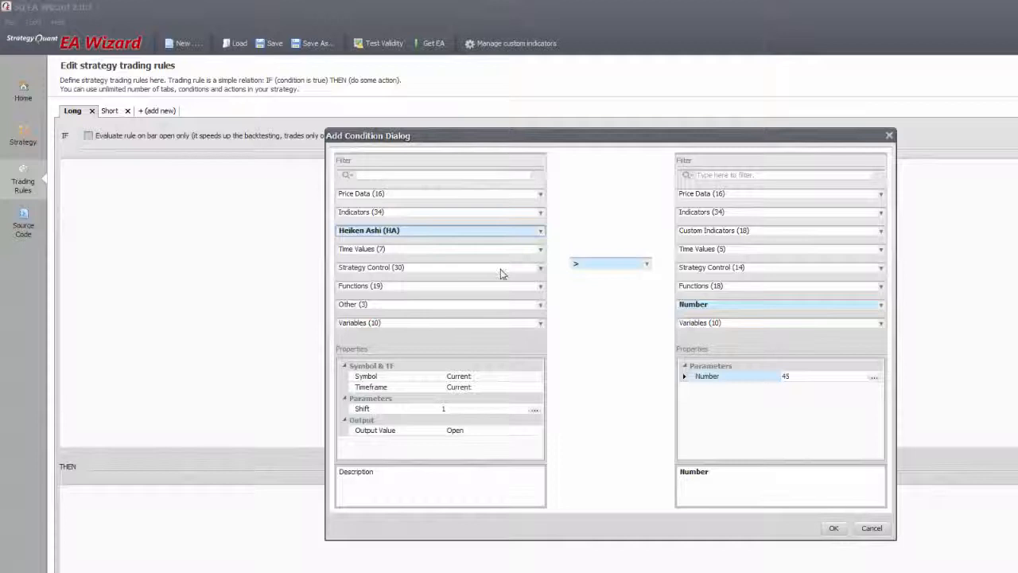
pyautogui.click(541, 229)
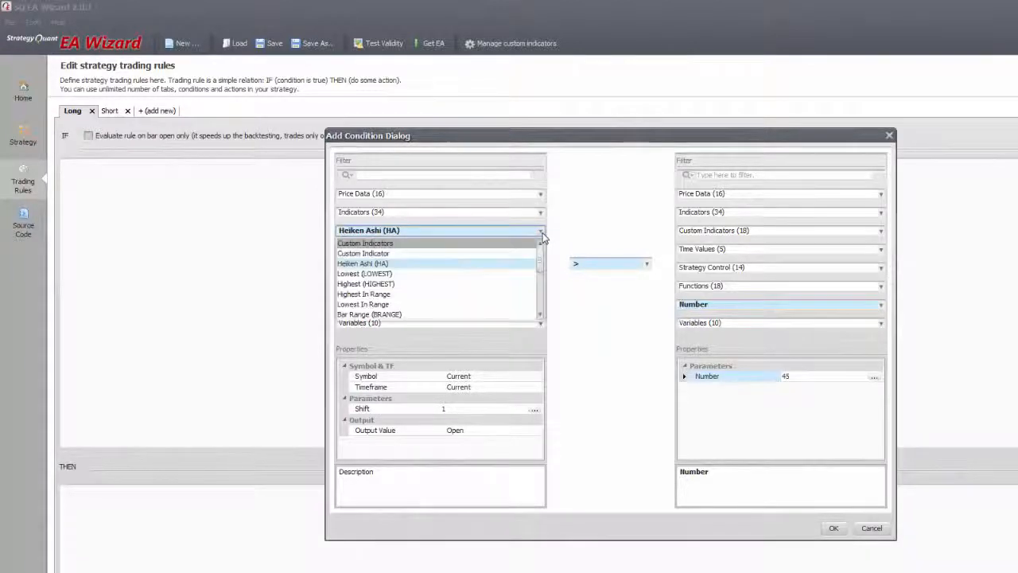
pyautogui.scroll(-3)
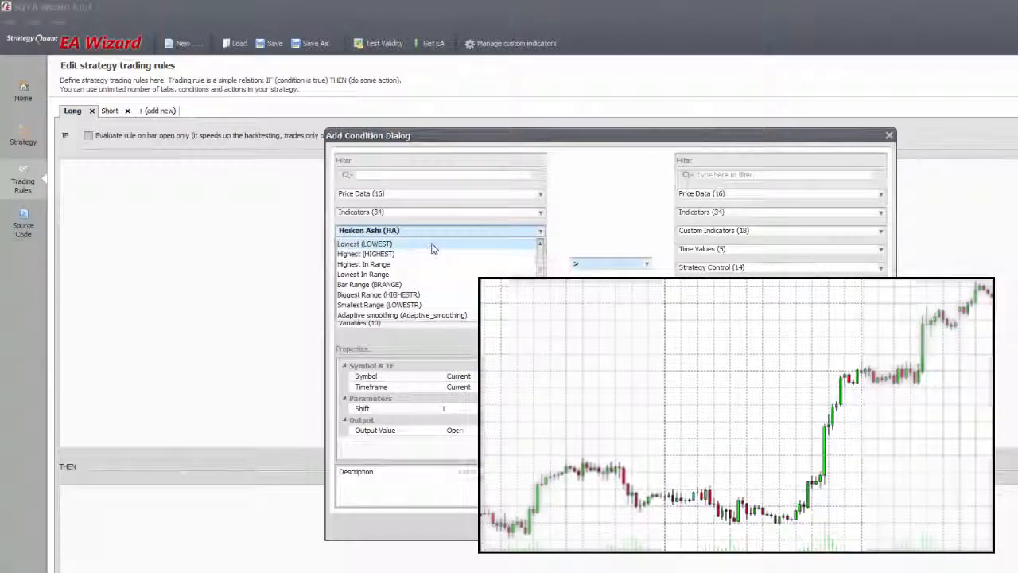
pyautogui.click(364, 243)
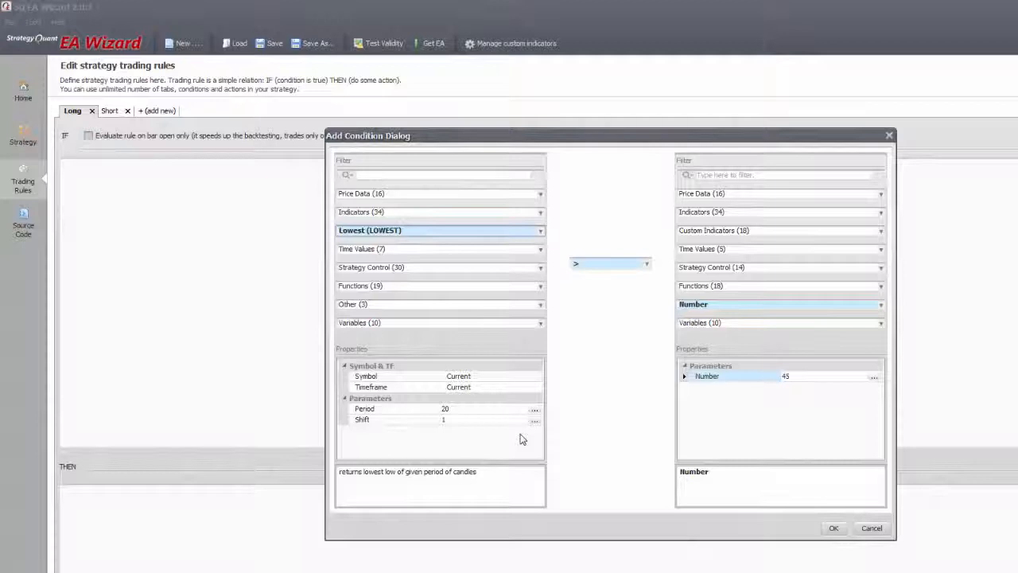
pyautogui.click(534, 407)
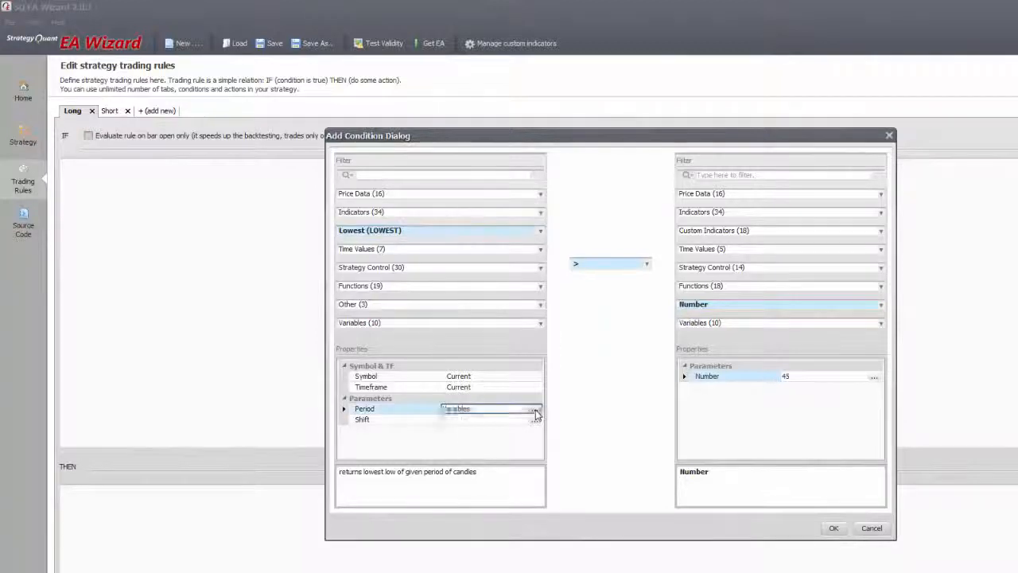
pyautogui.click(535, 407)
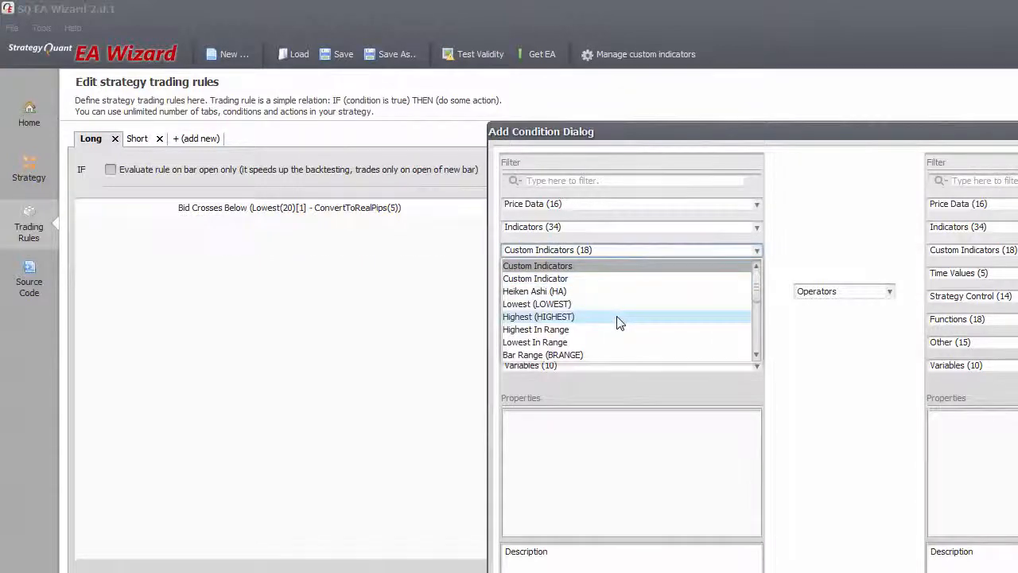
pyautogui.moveTo(620, 329)
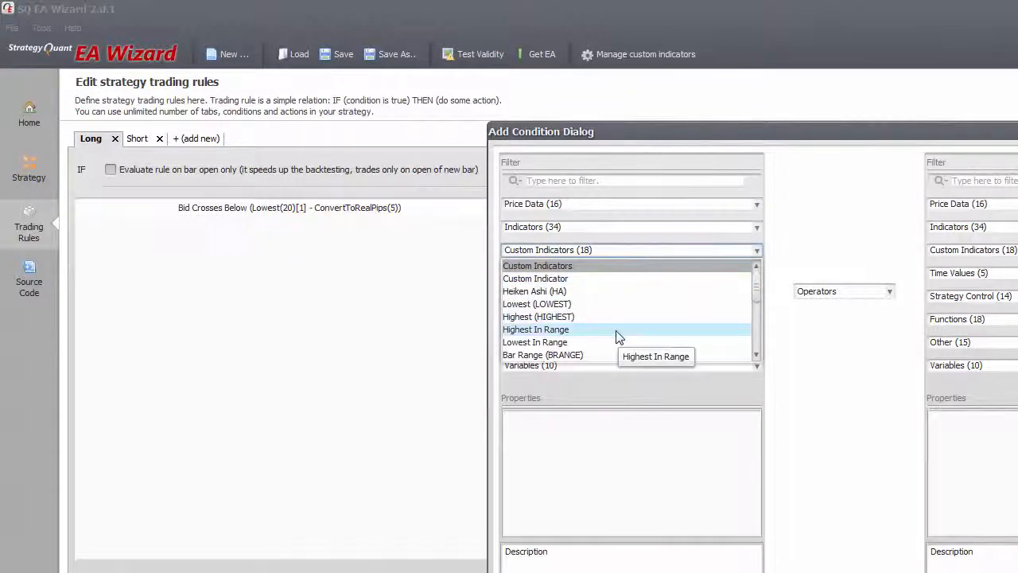
# - Compare the range indicators and choose Biggest Range (HIGHESTR) as the left side
pyautogui.click(538, 304)
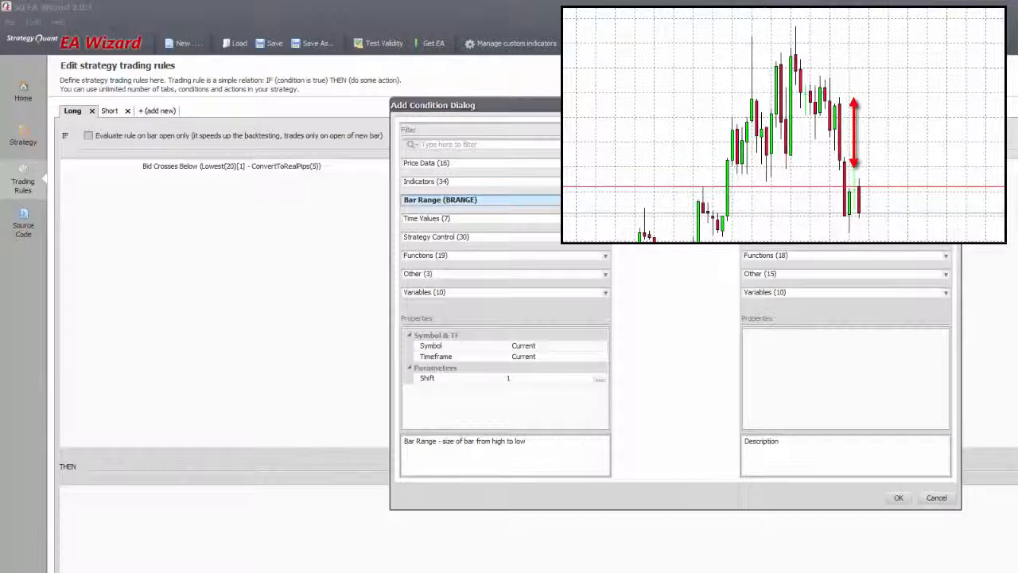
pyautogui.click(606, 201)
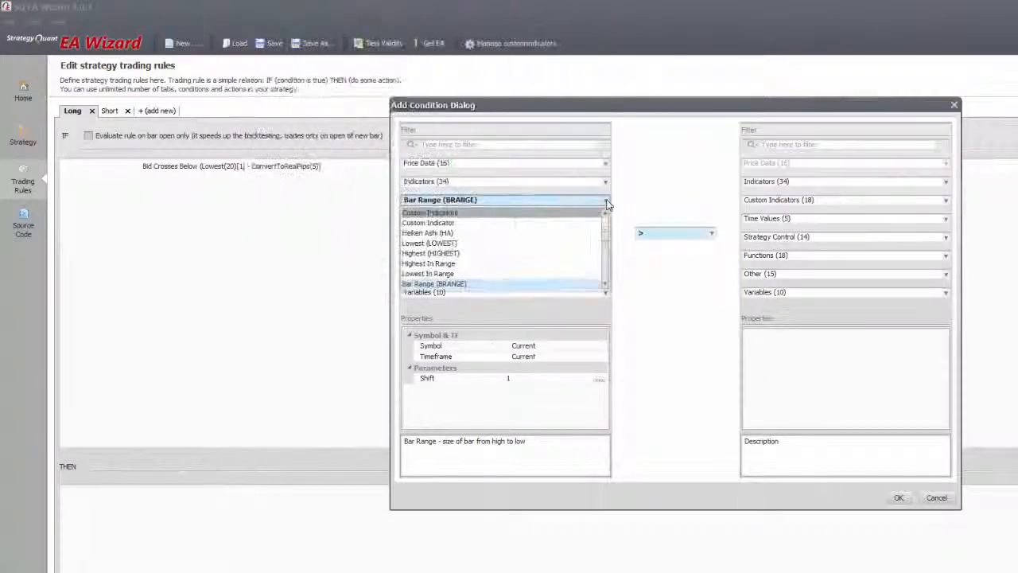
pyautogui.scroll(-3)
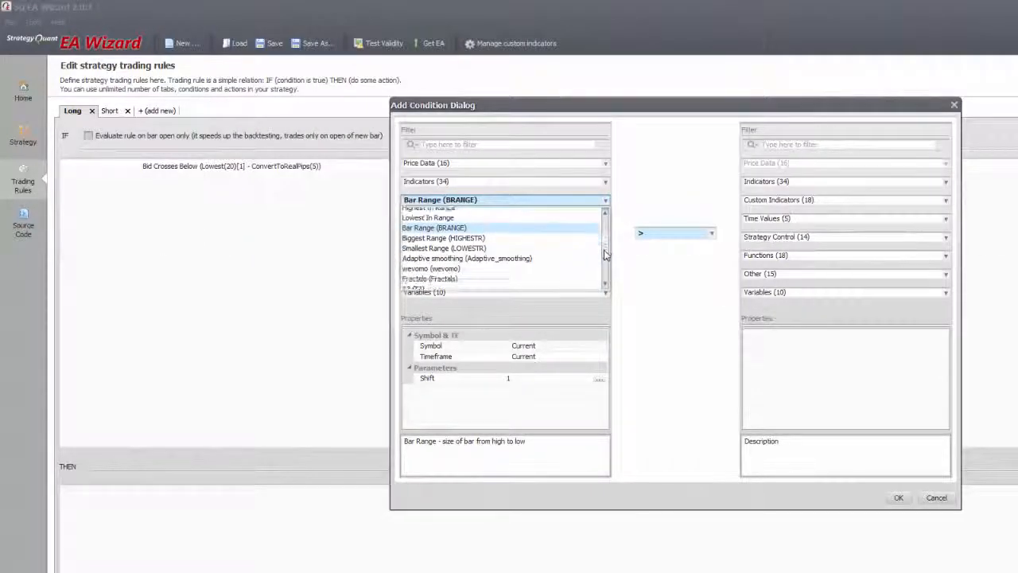
pyautogui.click(442, 239)
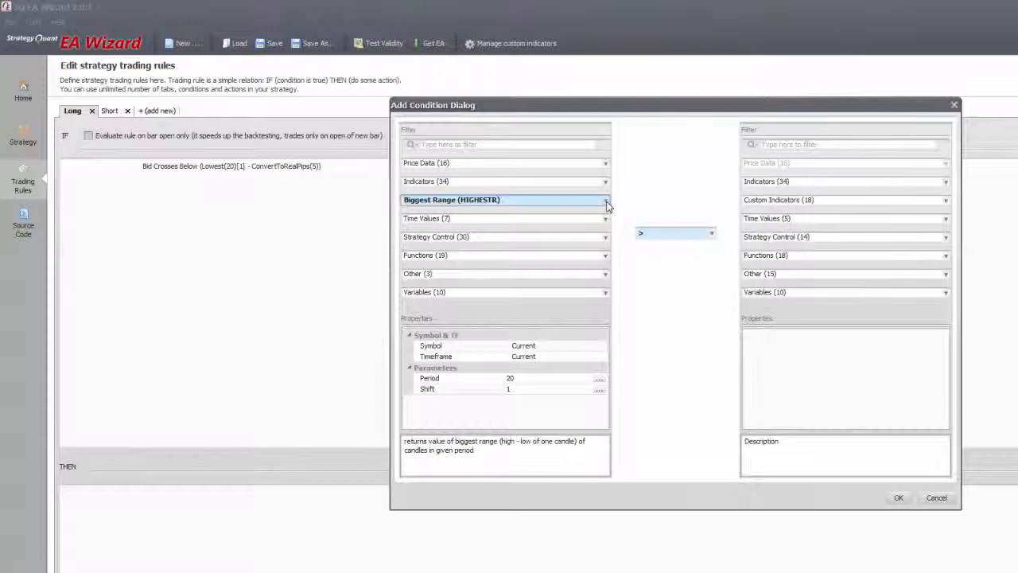
pyautogui.click(605, 201)
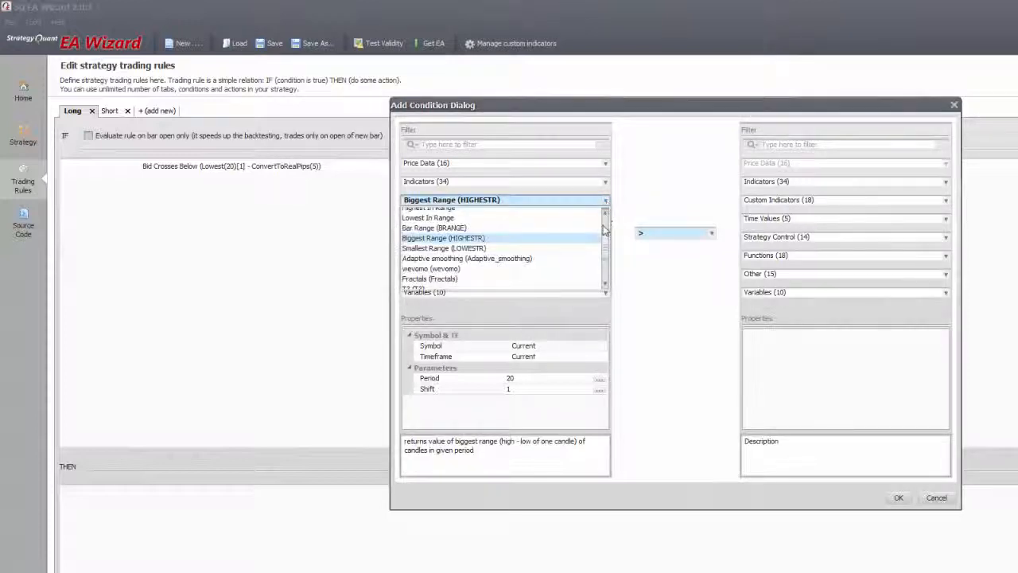
pyautogui.scroll(3)
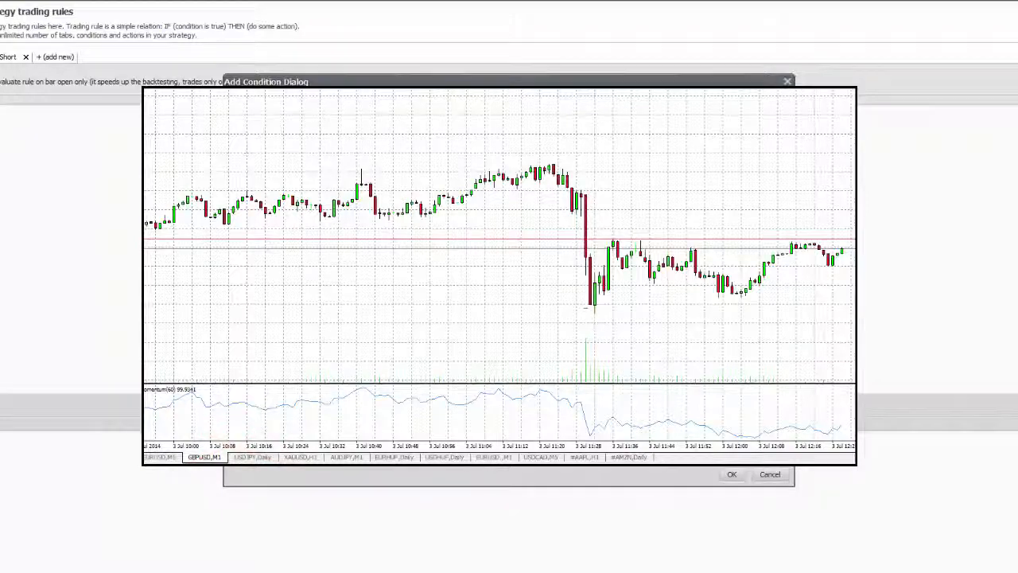
# - Expand the Time Values list (Hour, Minute, Day of week) for the new condition's left side
pyautogui.click(337, 195)
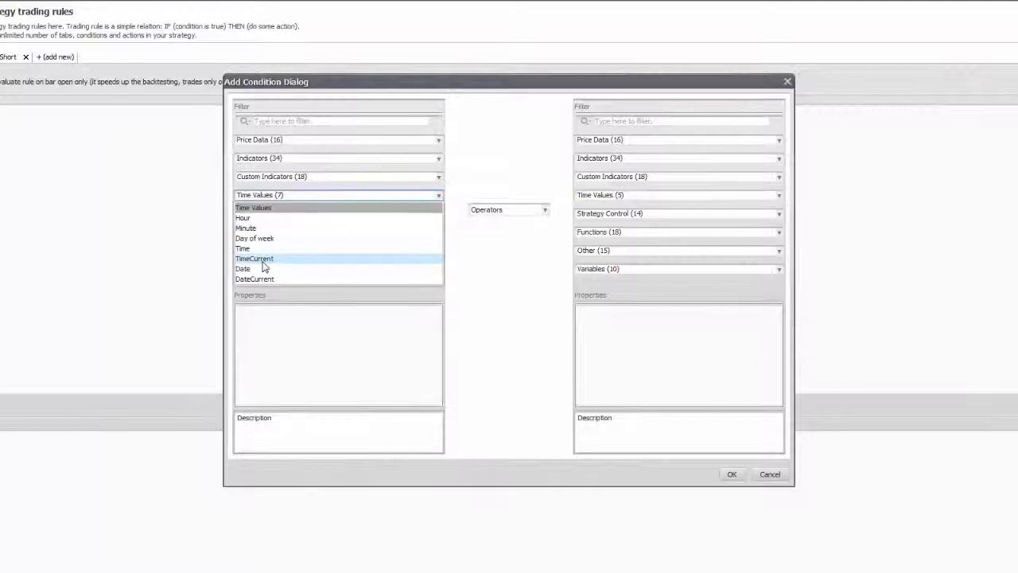
# - Set TimeCurrent greater than GetTime(12, 0, 0) and confirm the condition
pyautogui.click(255, 257)
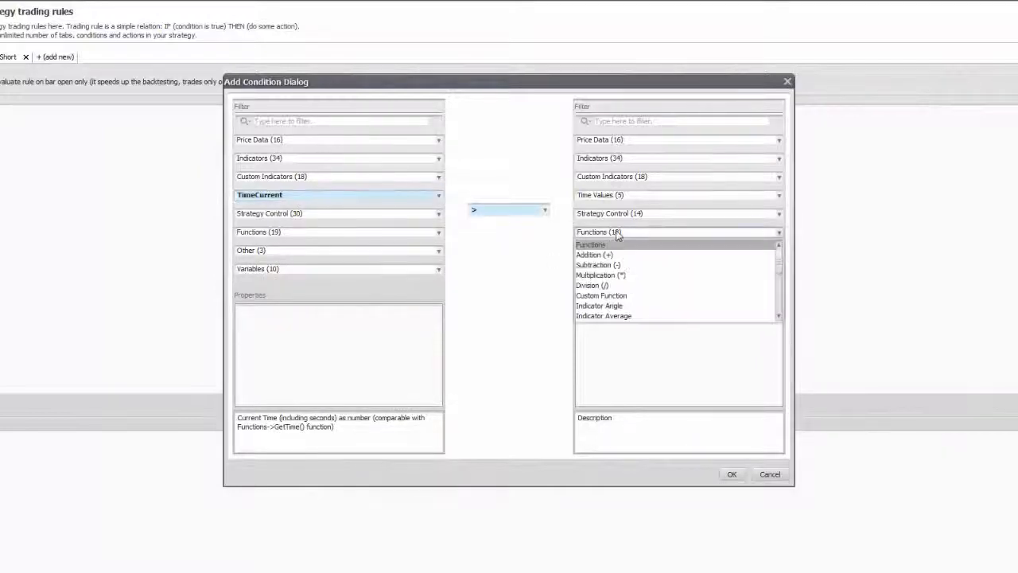
pyautogui.scroll(-3)
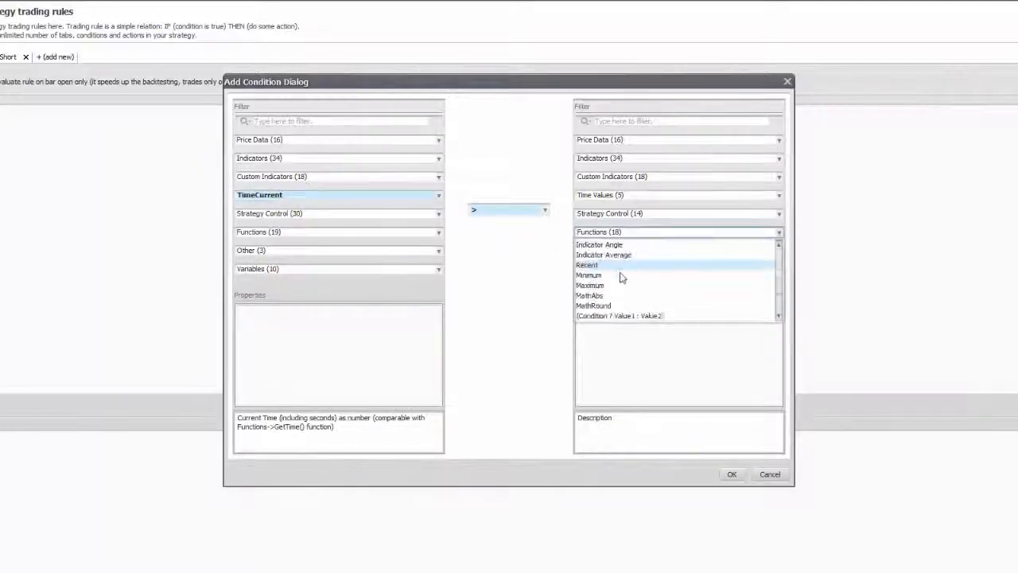
pyautogui.scroll(-3)
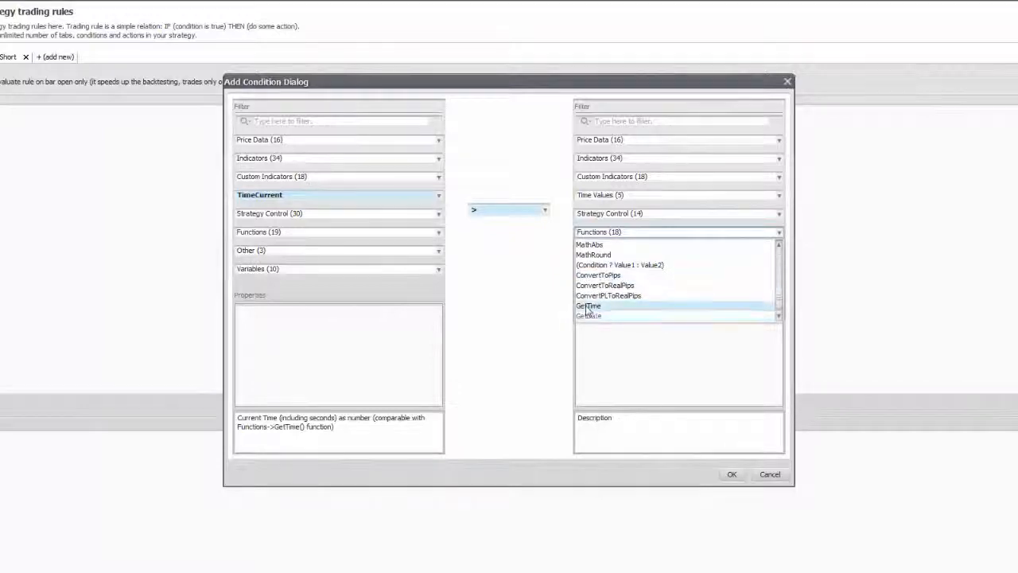
pyautogui.click(589, 306)
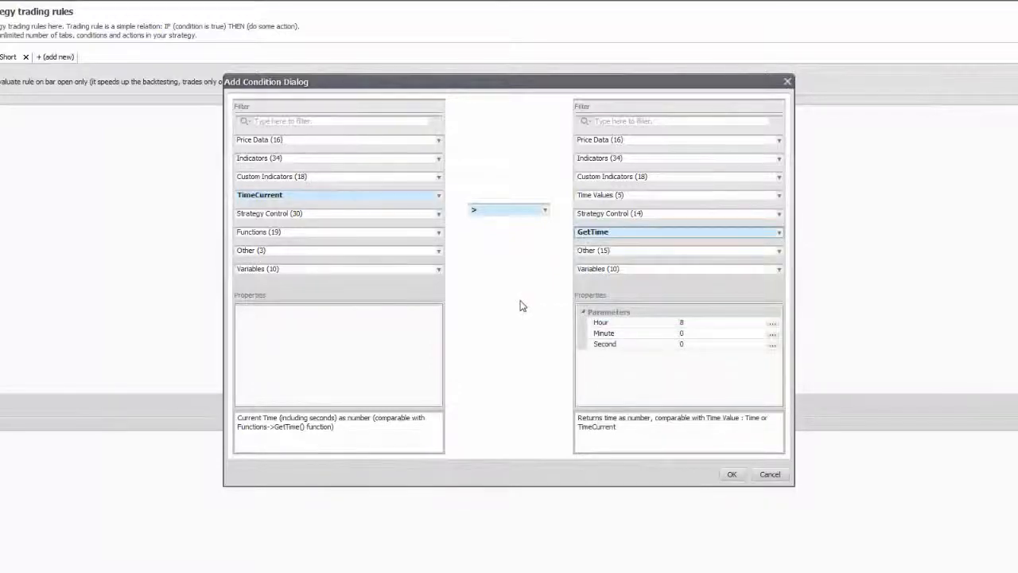
pyautogui.moveTo(535, 247)
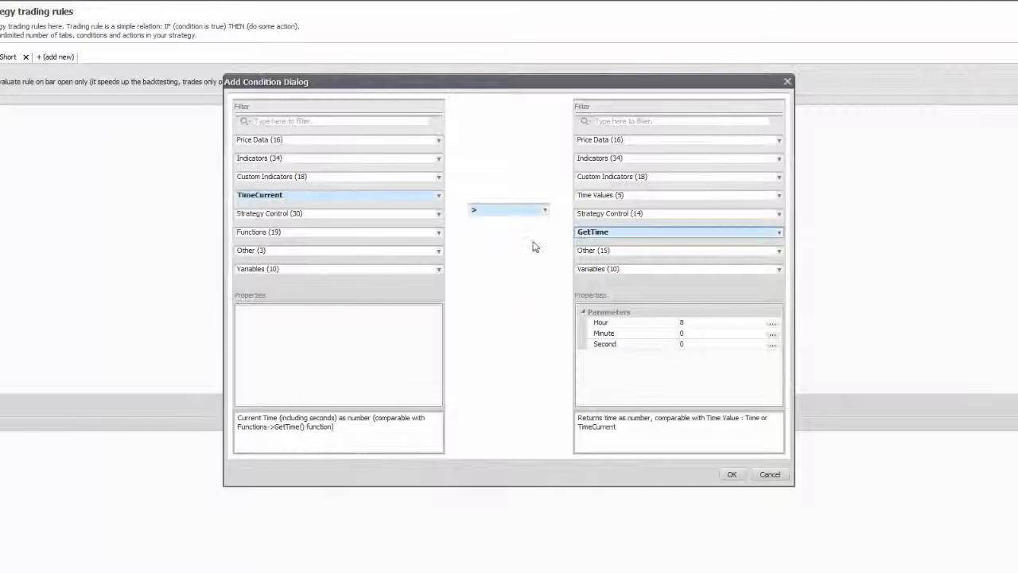
pyautogui.click(544, 210)
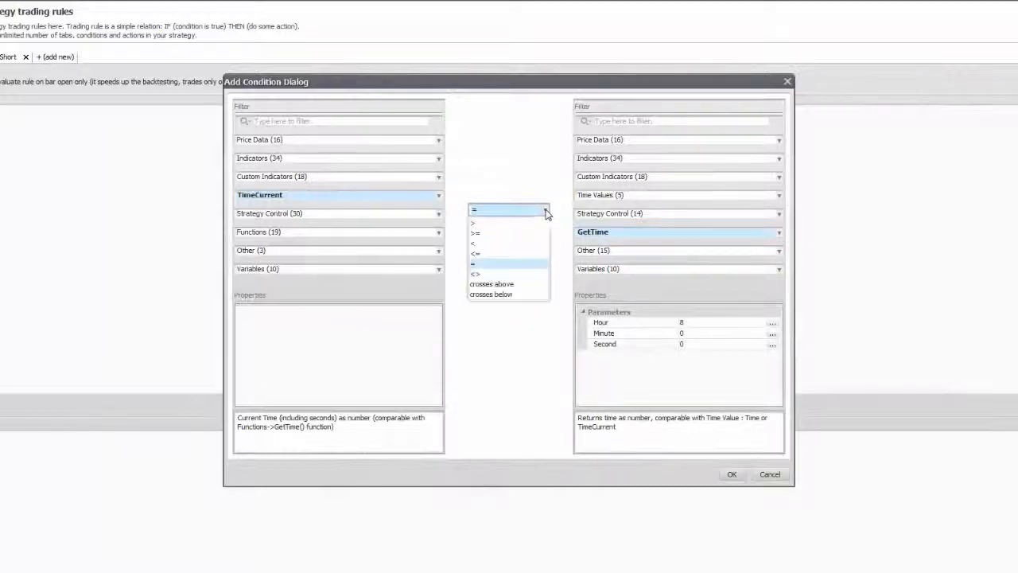
pyautogui.click(473, 223)
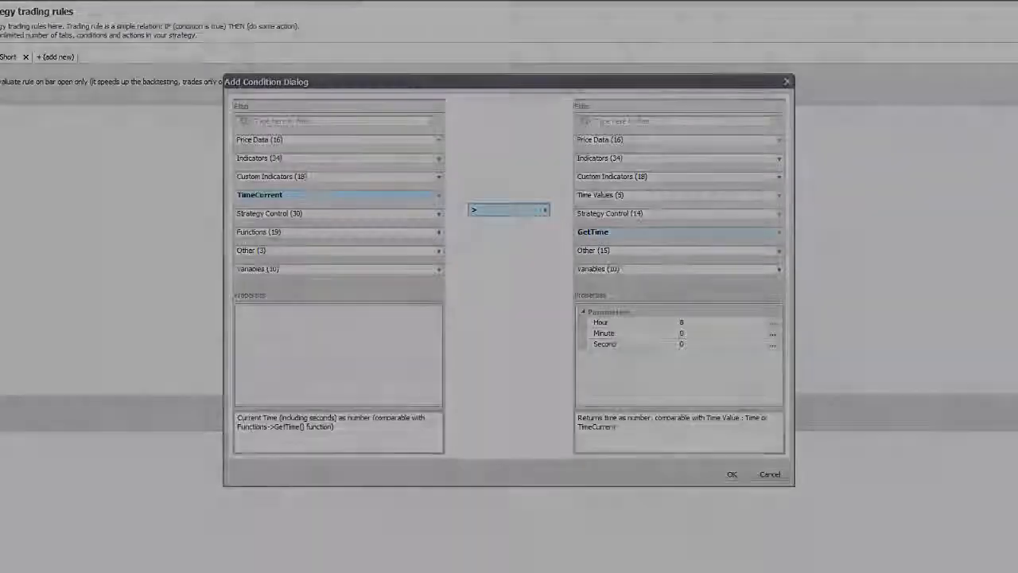
pyautogui.click(732, 474)
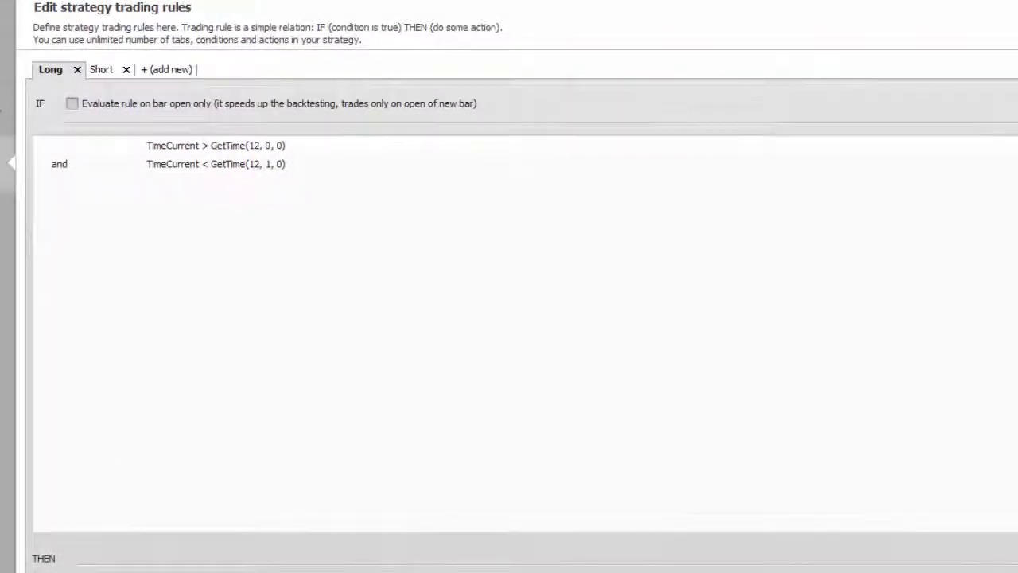
# - Start a new condition in the Long rule's IF area
pyautogui.doubleClick(231, 145)
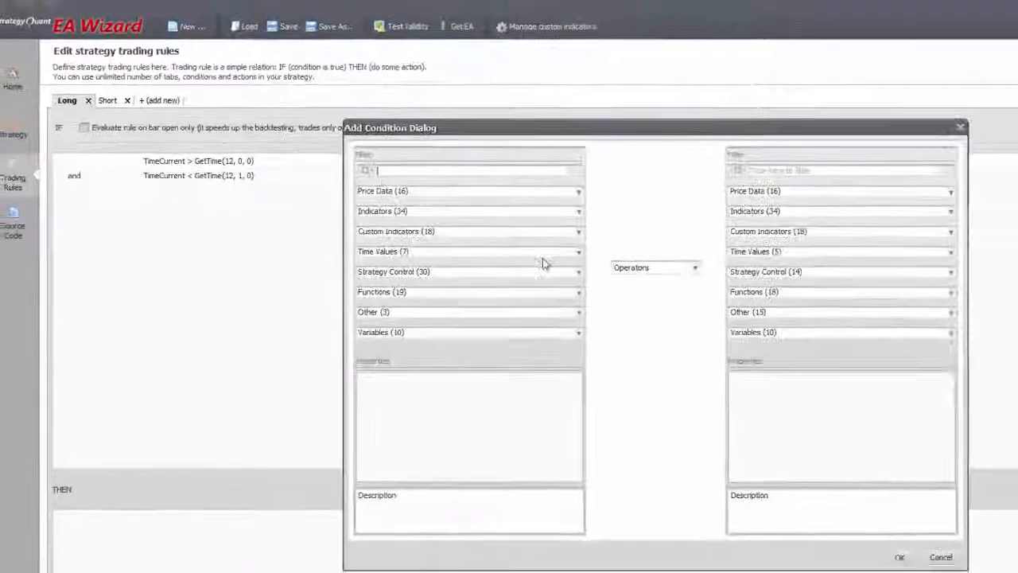
# - Compare Day of week on the left with a chosen weekday from the Day dropdown
pyautogui.click(439, 248)
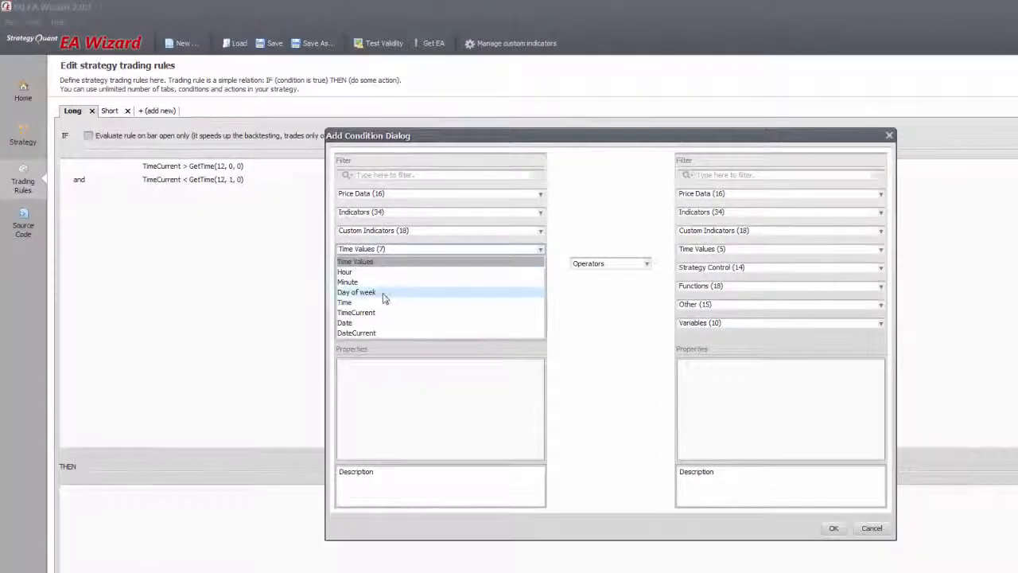
pyautogui.click(343, 302)
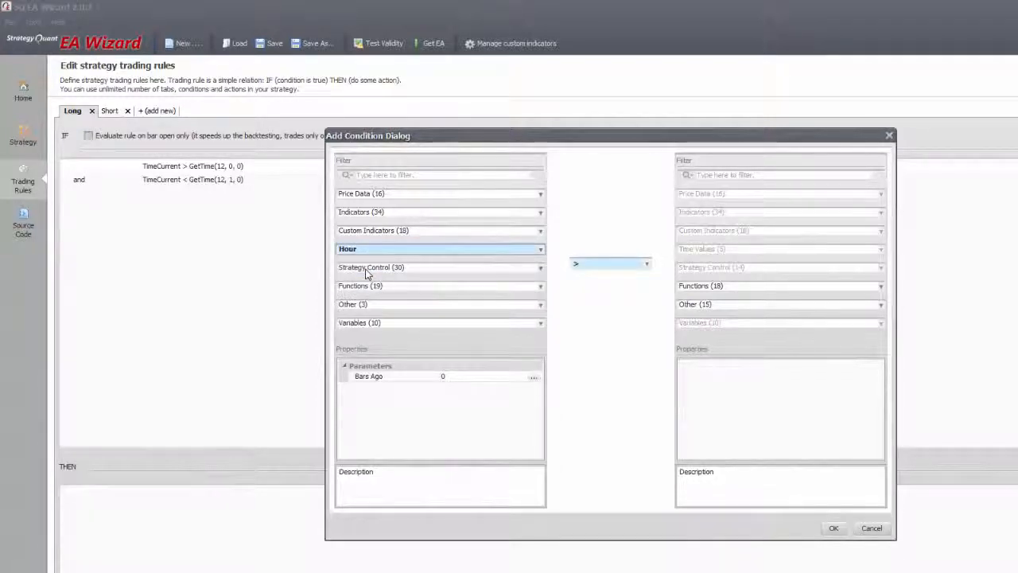
pyautogui.moveTo(381, 253)
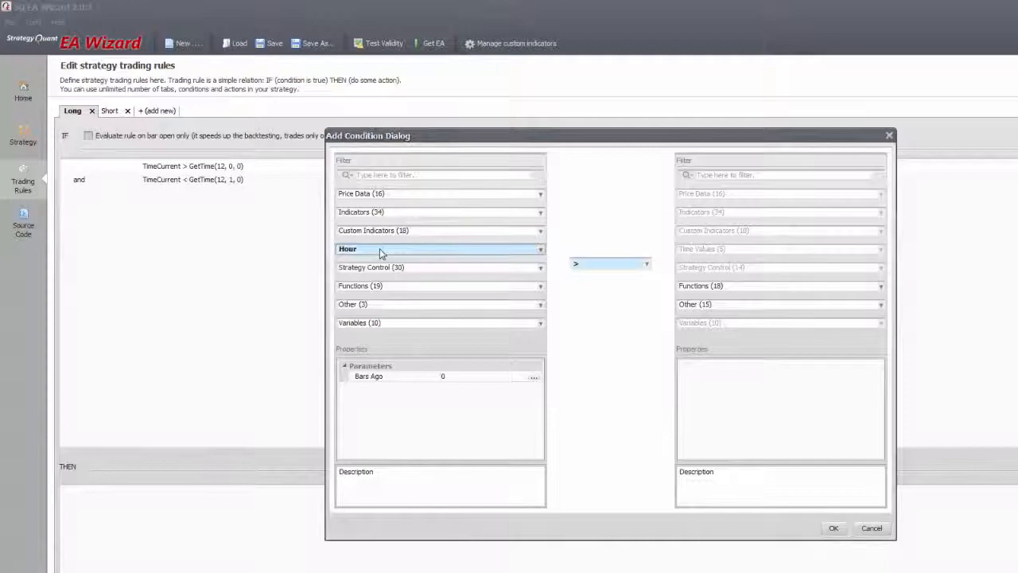
pyautogui.click(439, 248)
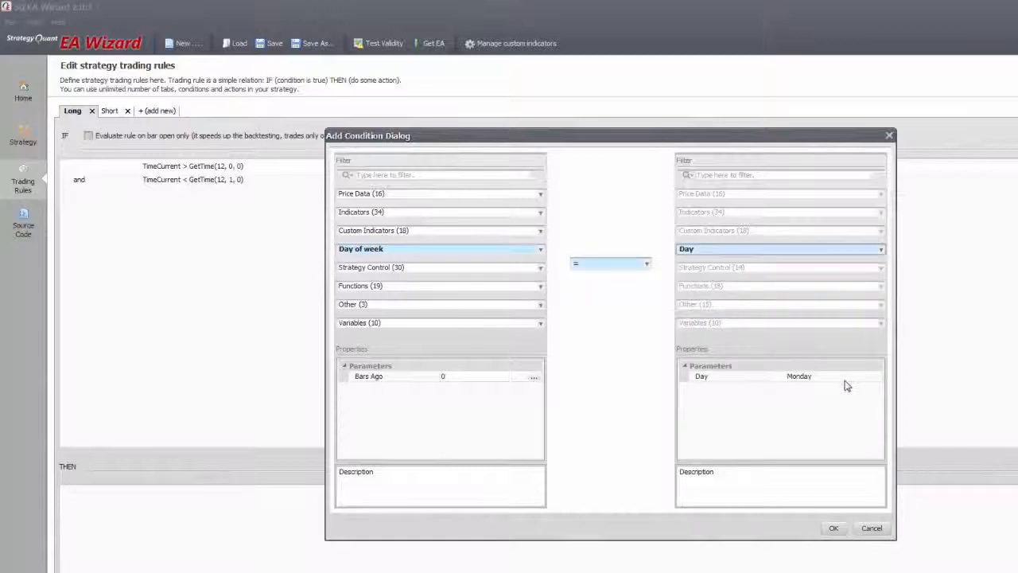
pyautogui.click(830, 376)
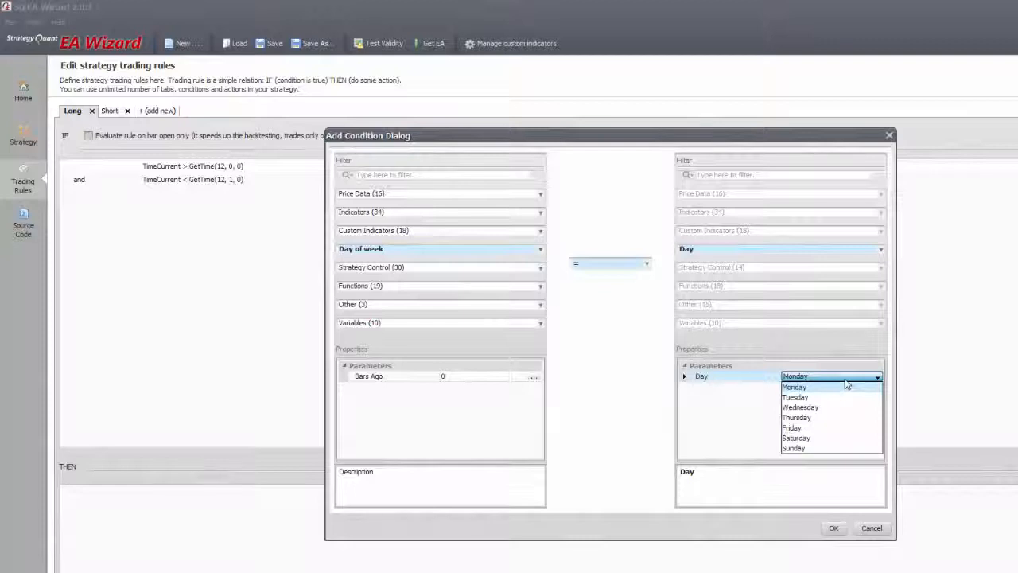
pyautogui.moveTo(846, 383)
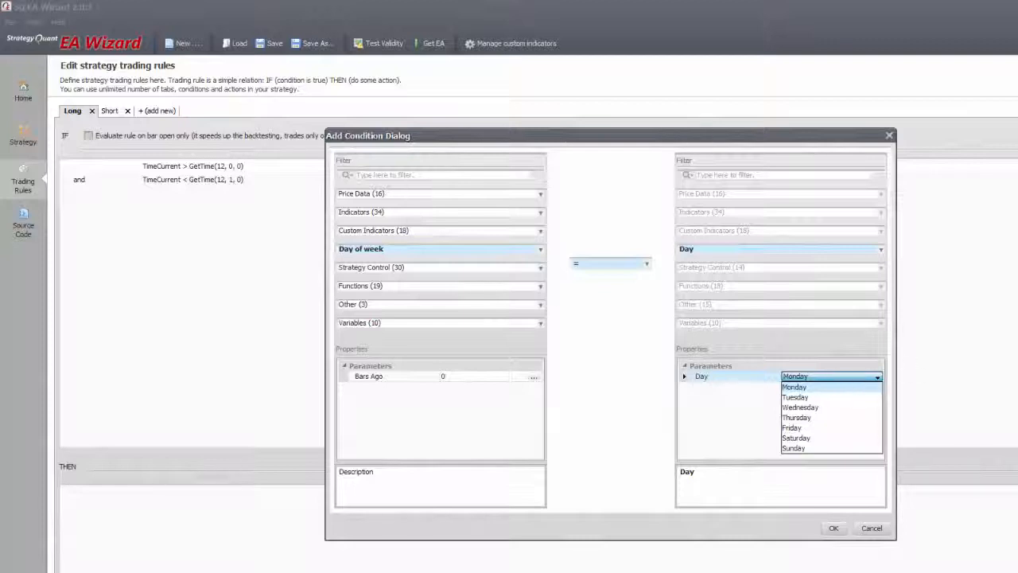
pyautogui.click(834, 528)
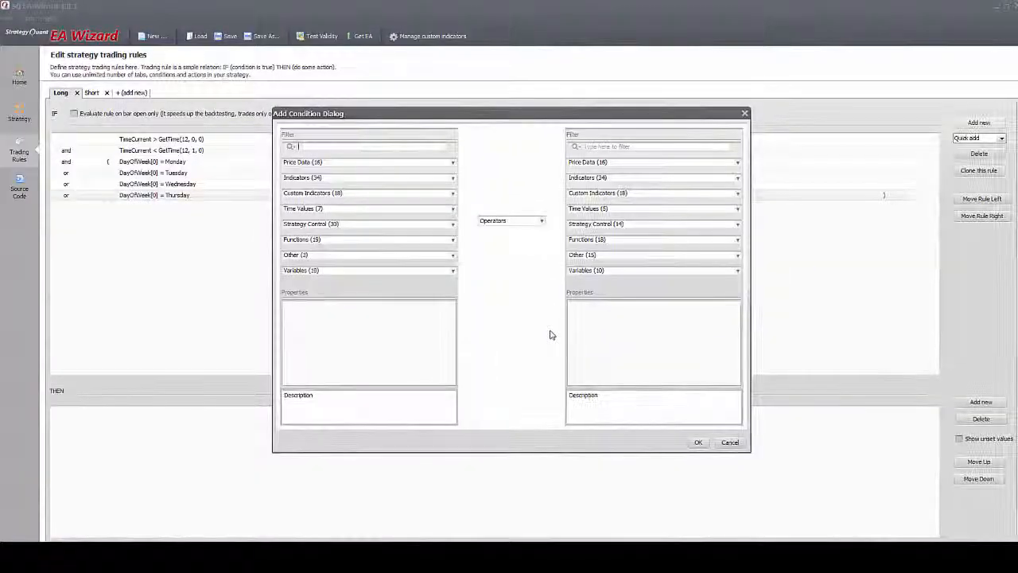
pyautogui.moveTo(459, 277)
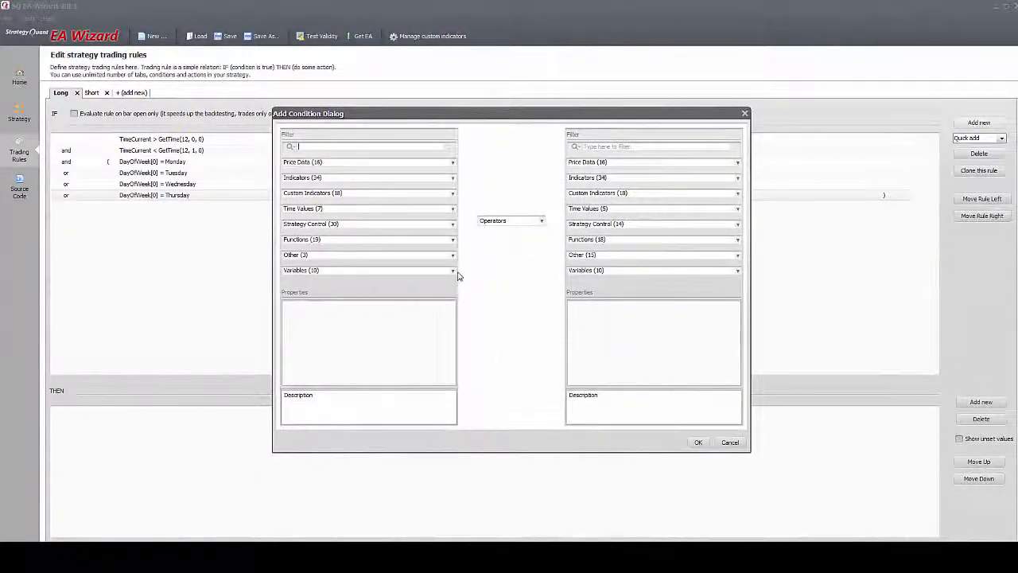